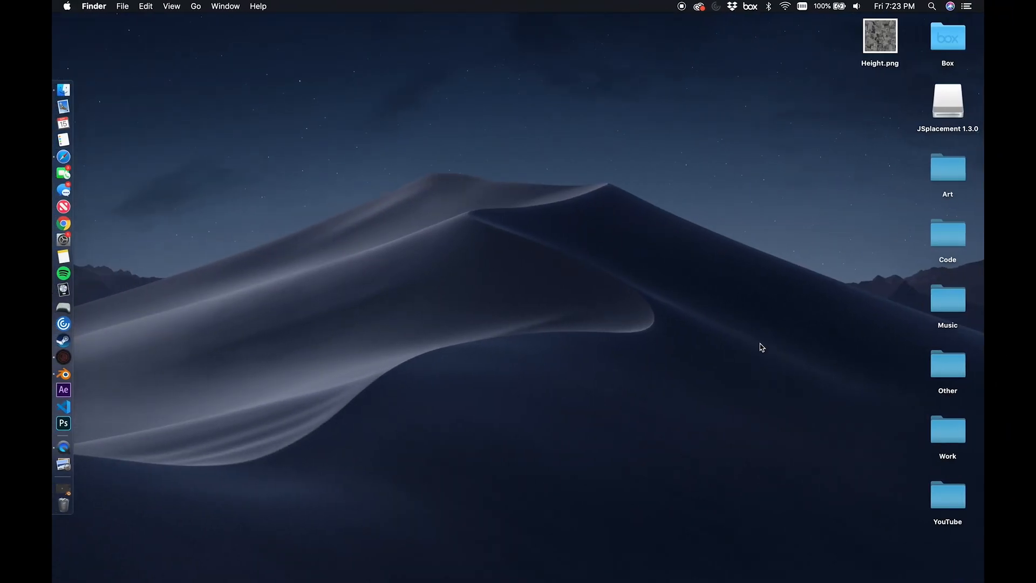
Launch JSplacement from the Dock and show its generator list (Classic, 2, Velvet, Wyre, dotGrid)
{"action": "left_click", "coordinate": [63, 358]}
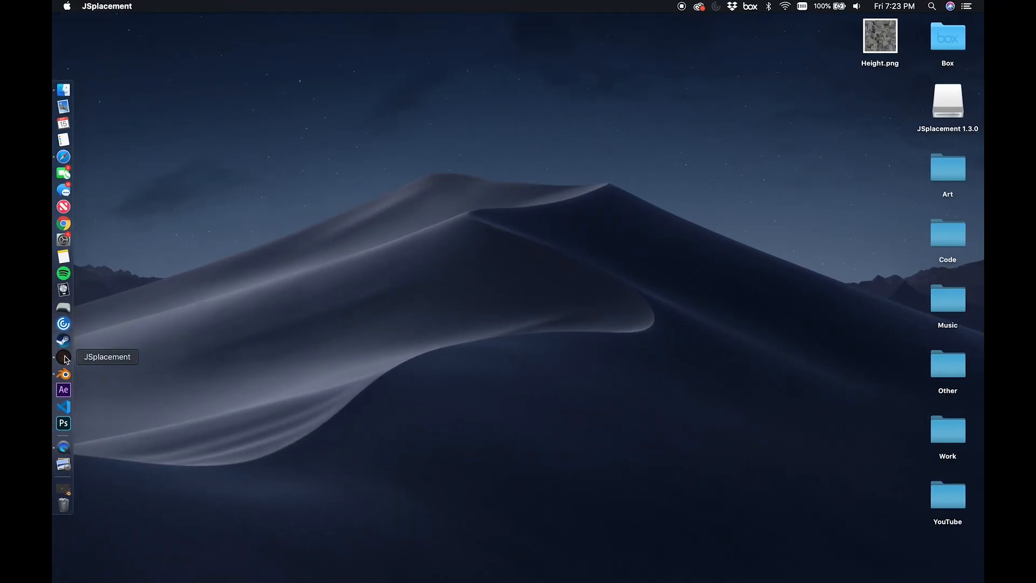
{"action": "left_click", "coordinate": [63, 357]}
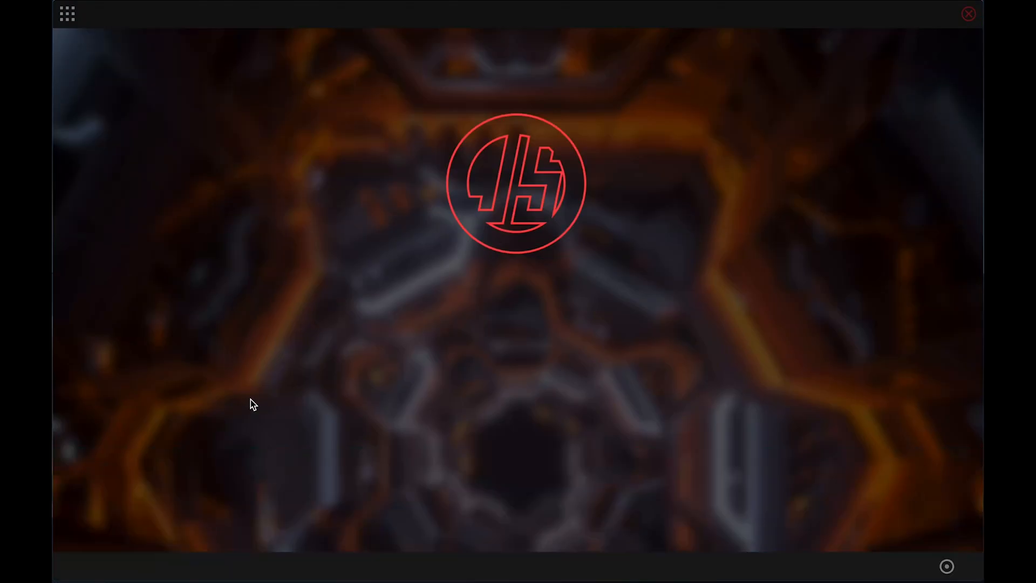
{"action": "left_click", "coordinate": [66, 14]}
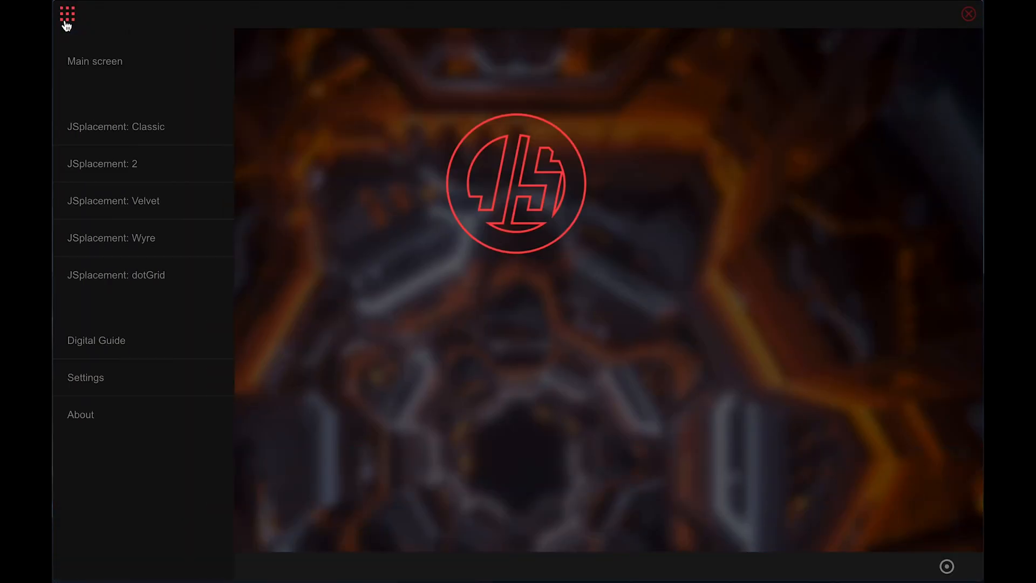
Generate Aggromaxx maps in JSplacement 2 until one with 330 iterations and sprite scaling 39
{"action": "left_click", "coordinate": [116, 127]}
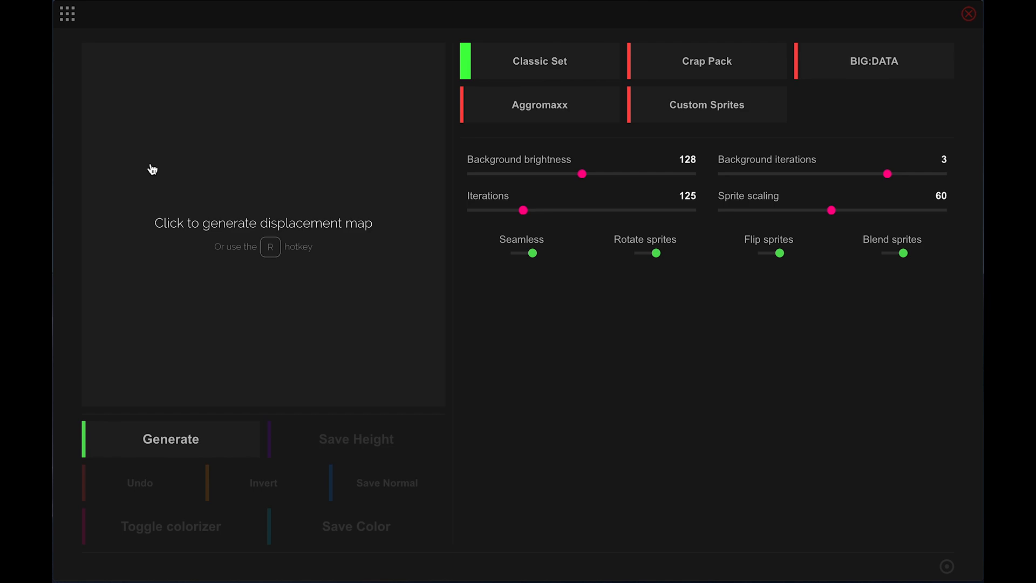
{"action": "mouse_move", "coordinate": [447, 222]}
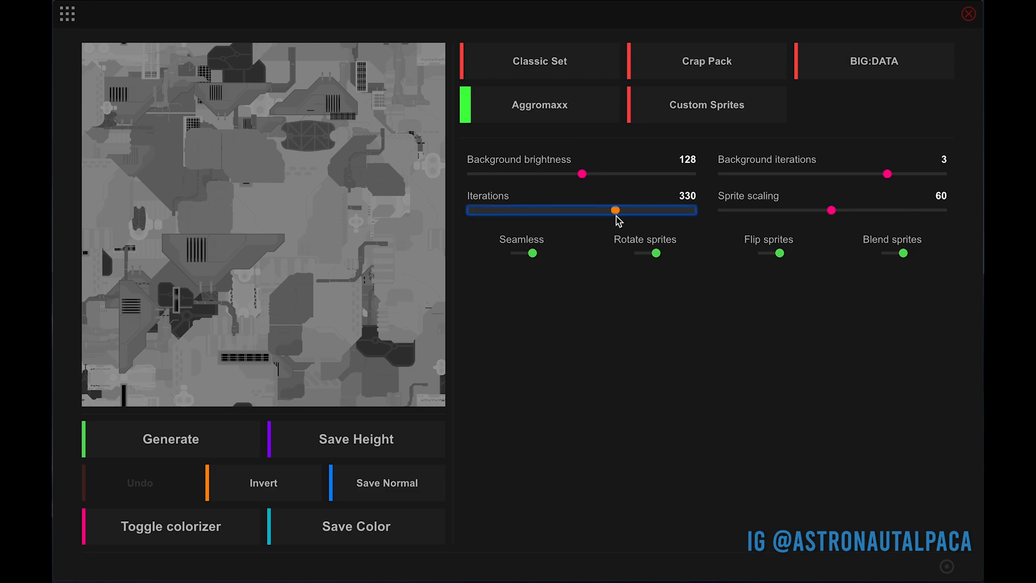
{"action": "left_click", "coordinate": [170, 440]}
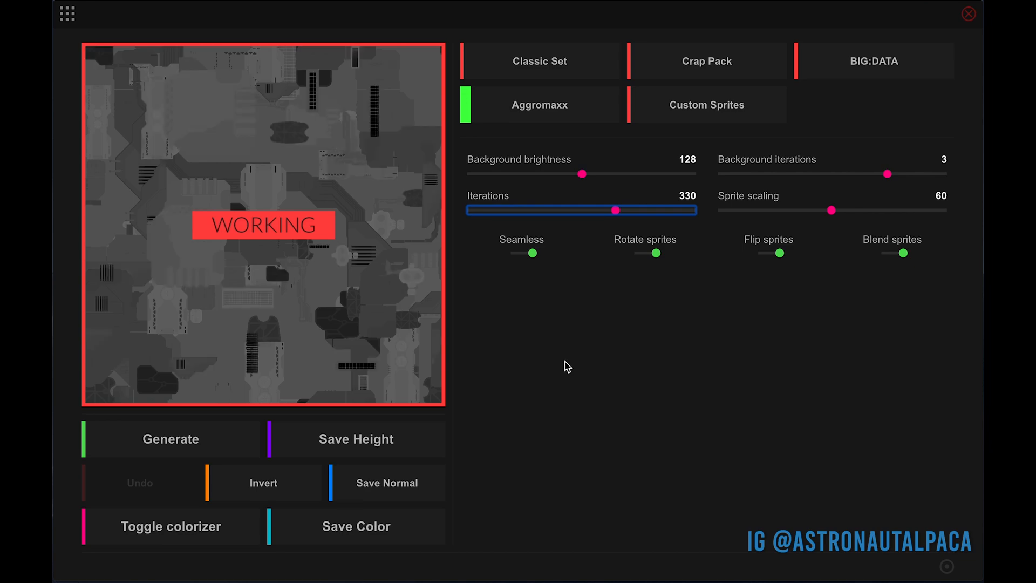
{"action": "left_click", "coordinate": [169, 439]}
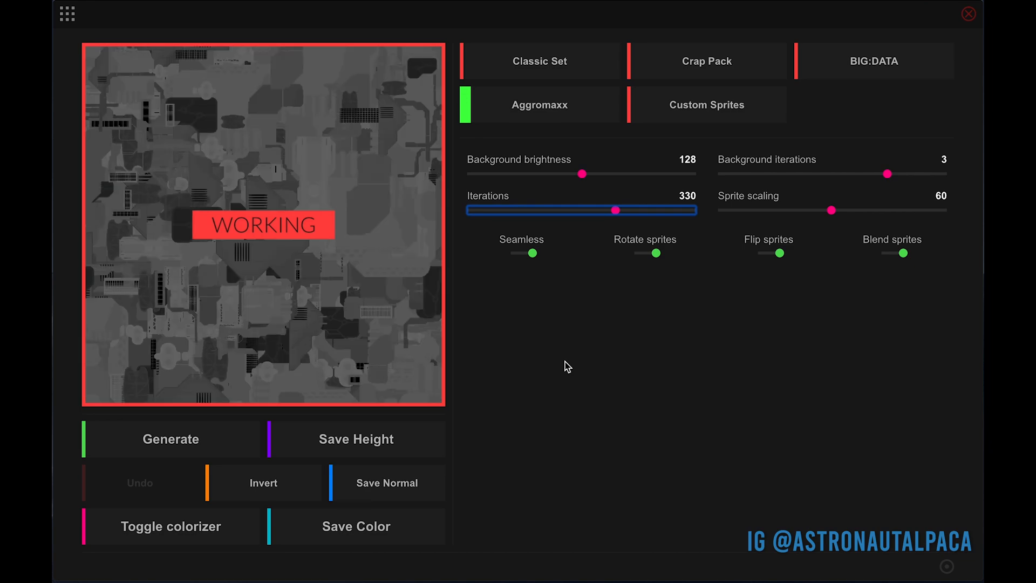
{"action": "left_click", "coordinate": [170, 439]}
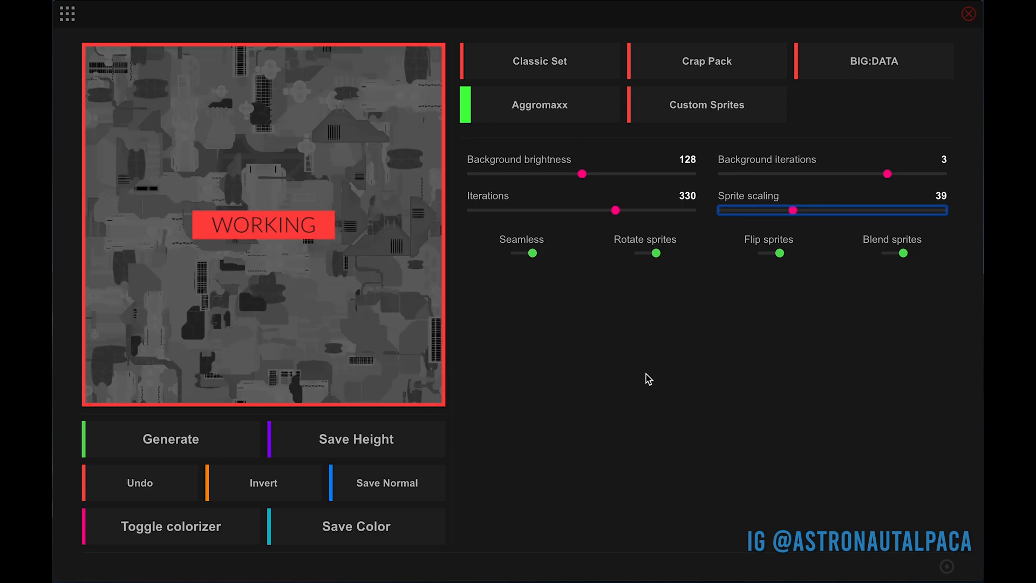
{"action": "left_click", "coordinate": [170, 439]}
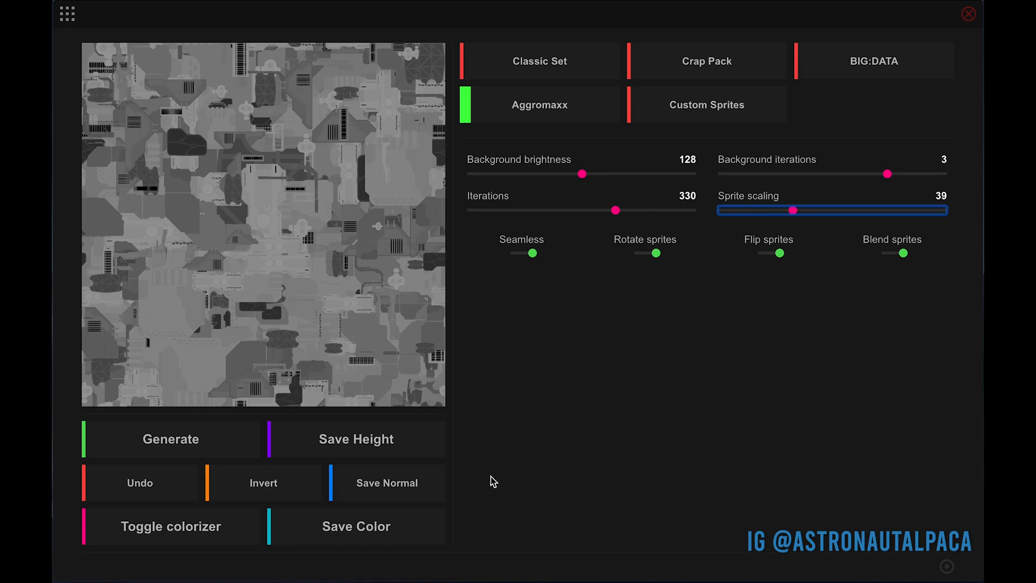
Save the height map as Height1.png on the Desktop
{"action": "left_click", "coordinate": [355, 440]}
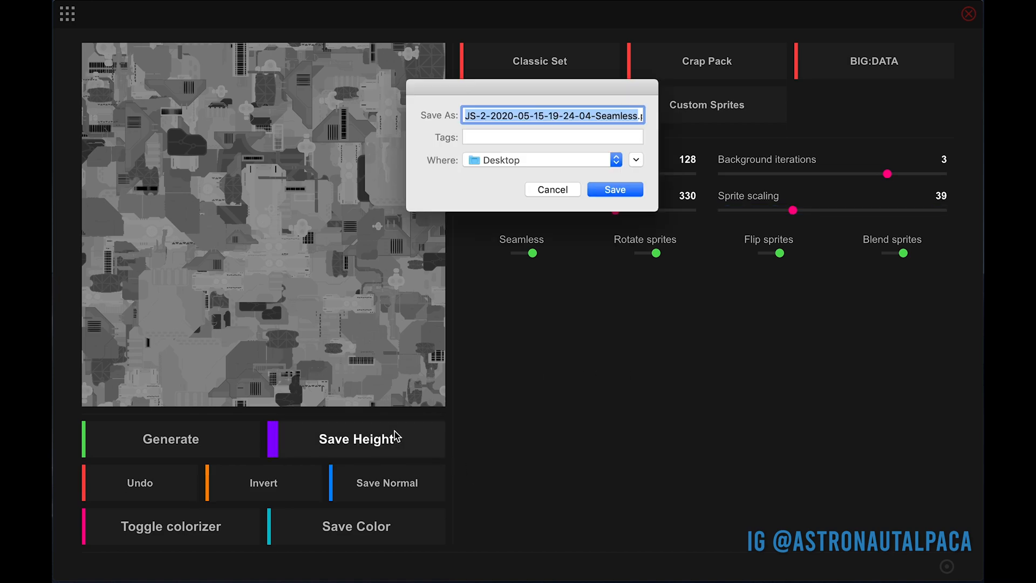
{"action": "type", "text": "Height1.png"}
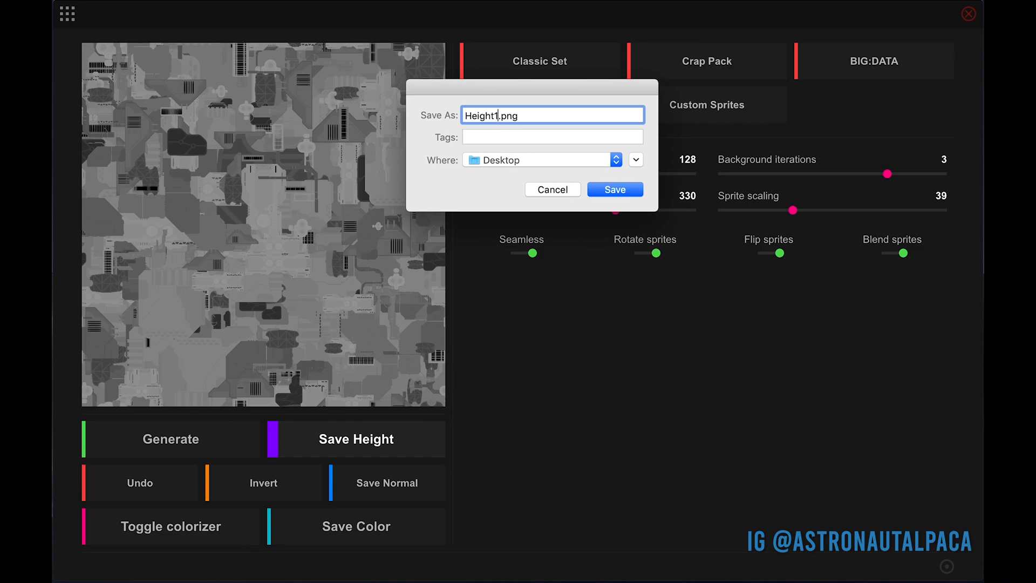
{"action": "left_click", "coordinate": [614, 190]}
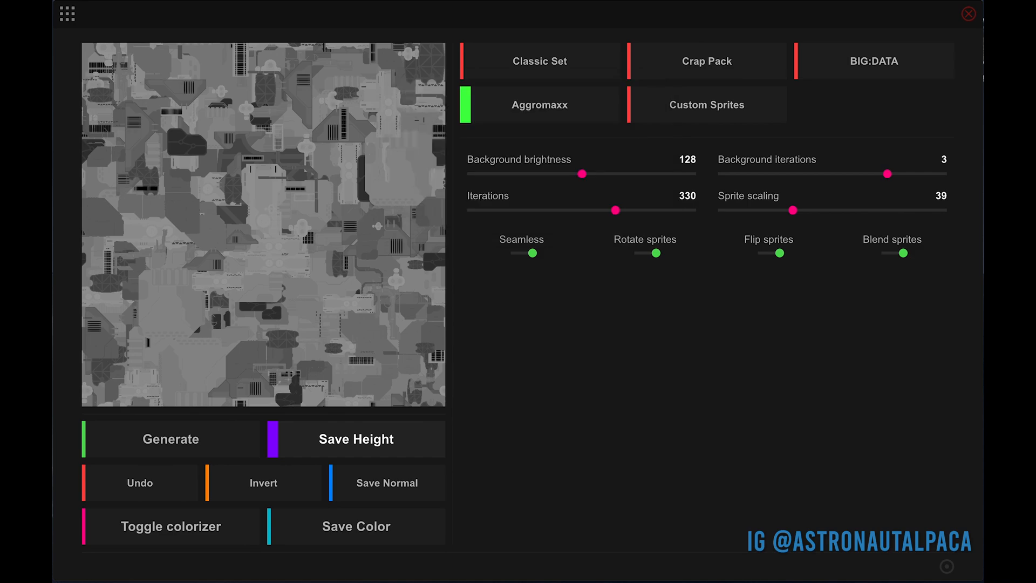
Preview the map with the colorizer palettes, then quit JSplacement to return to Blender
{"action": "left_click", "coordinate": [171, 526]}
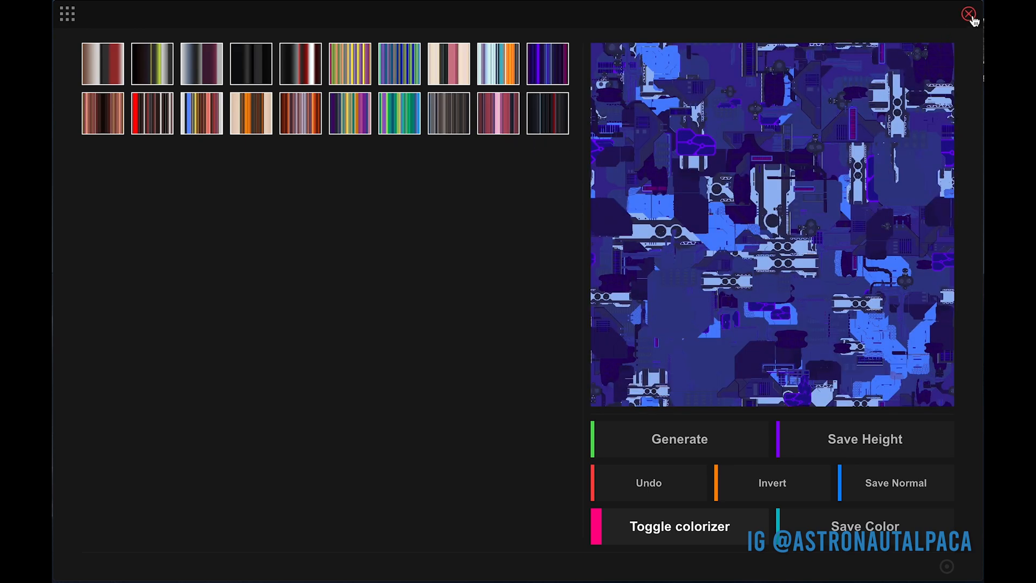
{"action": "left_click", "coordinate": [968, 13]}
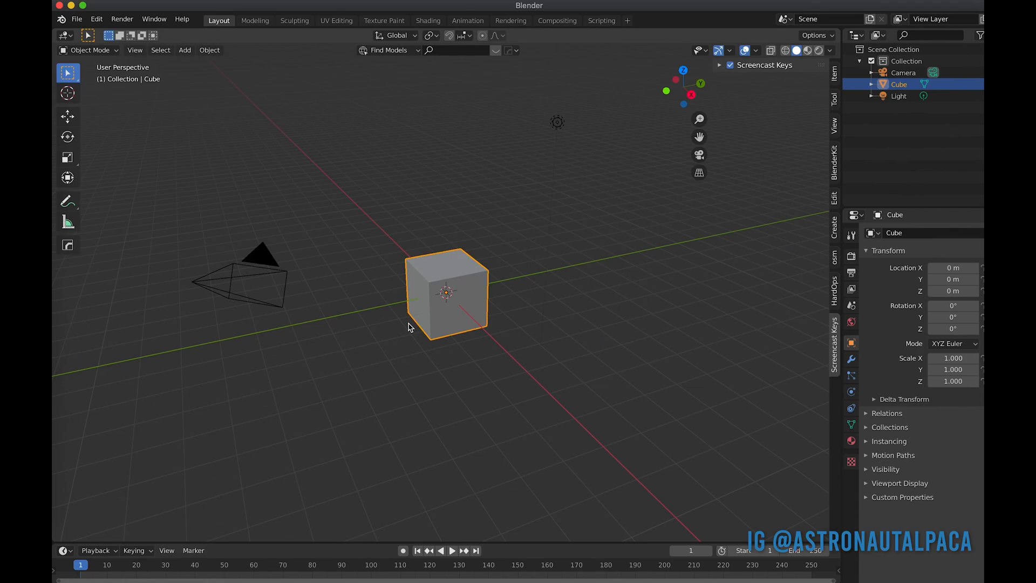
Delete the cube, add a plane scaled to about 10.7 and subdivide it with 100 cuts
{"action": "key", "text": "x"}
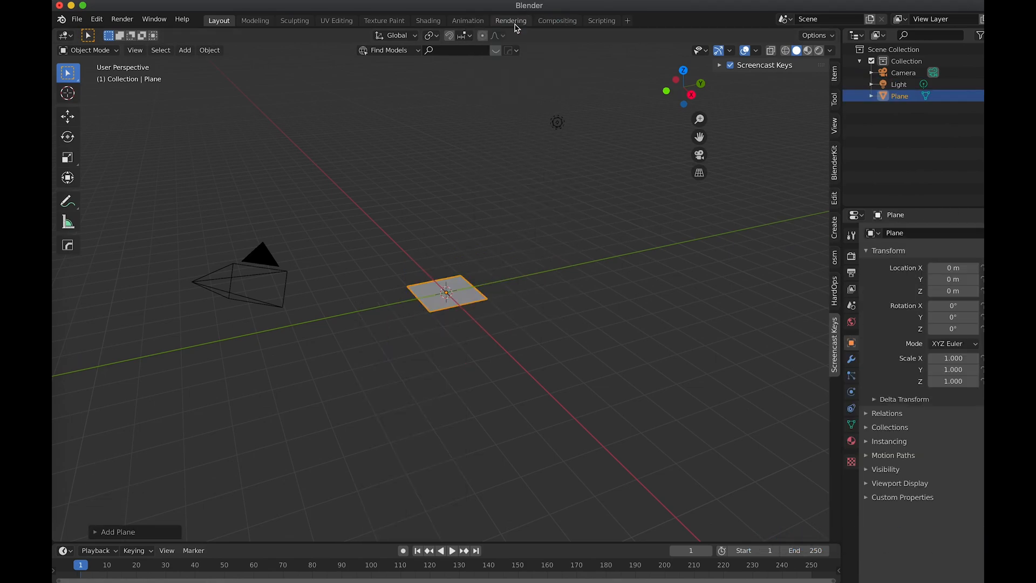
{"action": "key", "text": "s"}
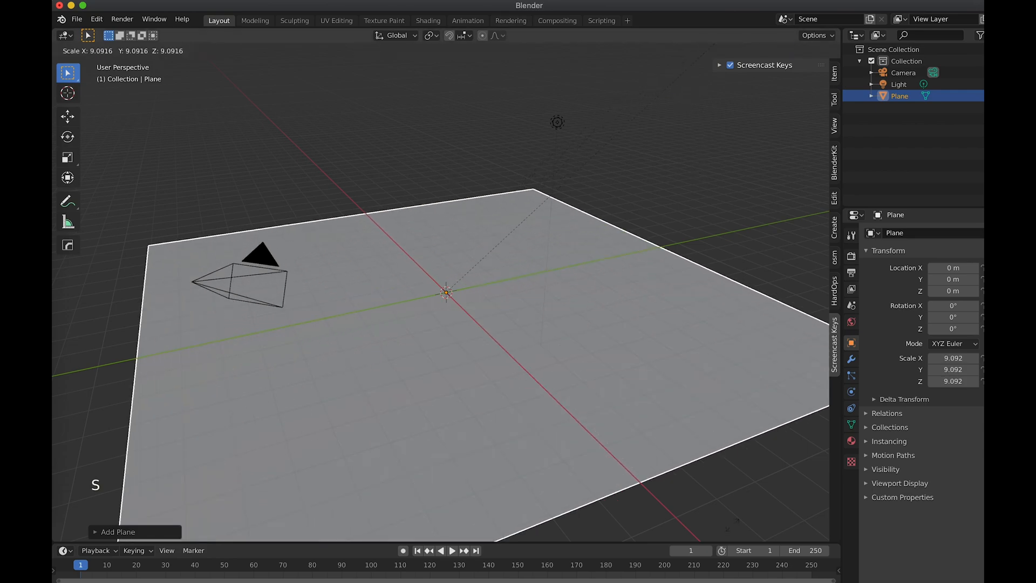
{"action": "key", "text": "Tab"}
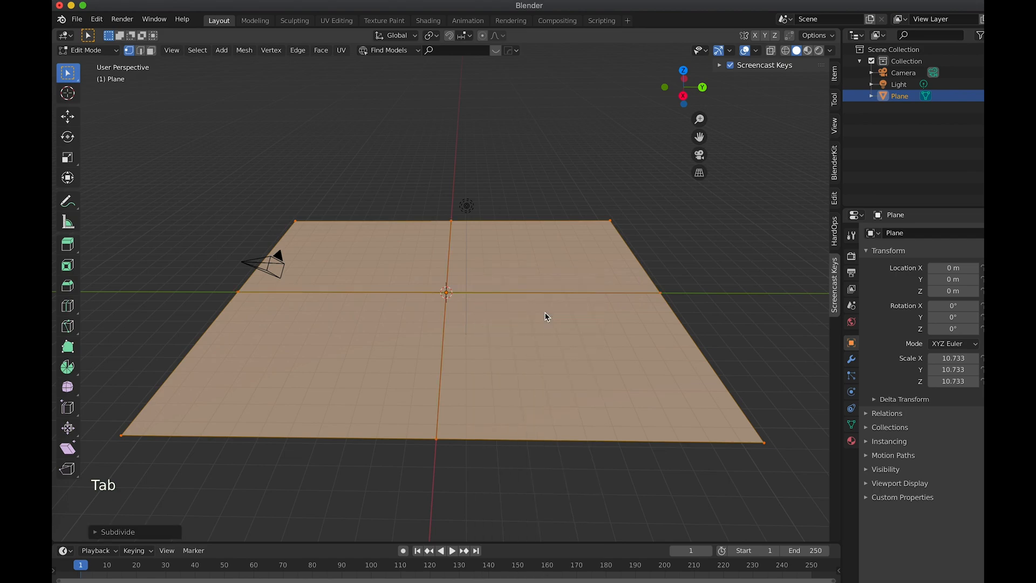
{"action": "left_click", "coordinate": [119, 532]}
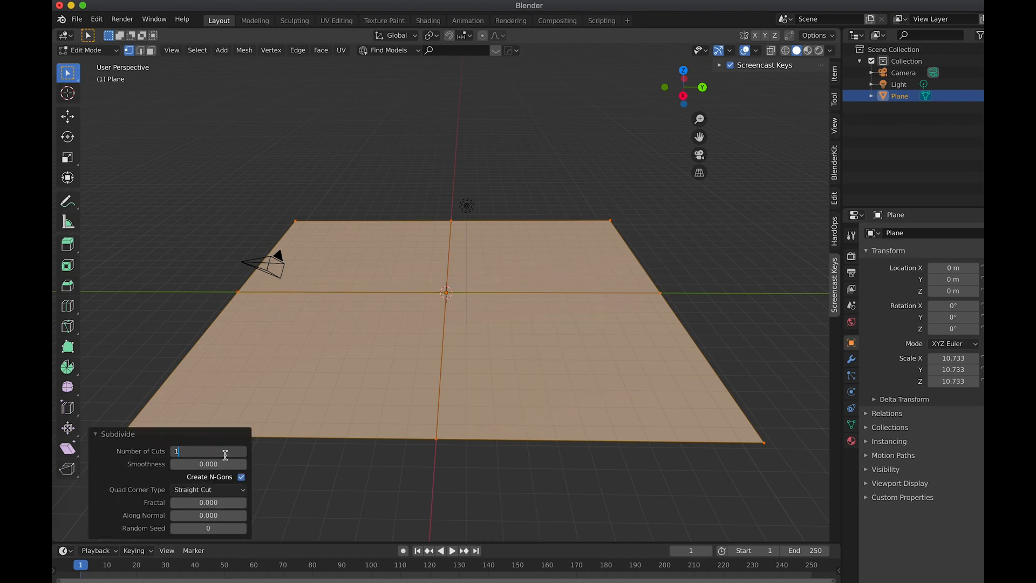
{"action": "type", "text": "100"}
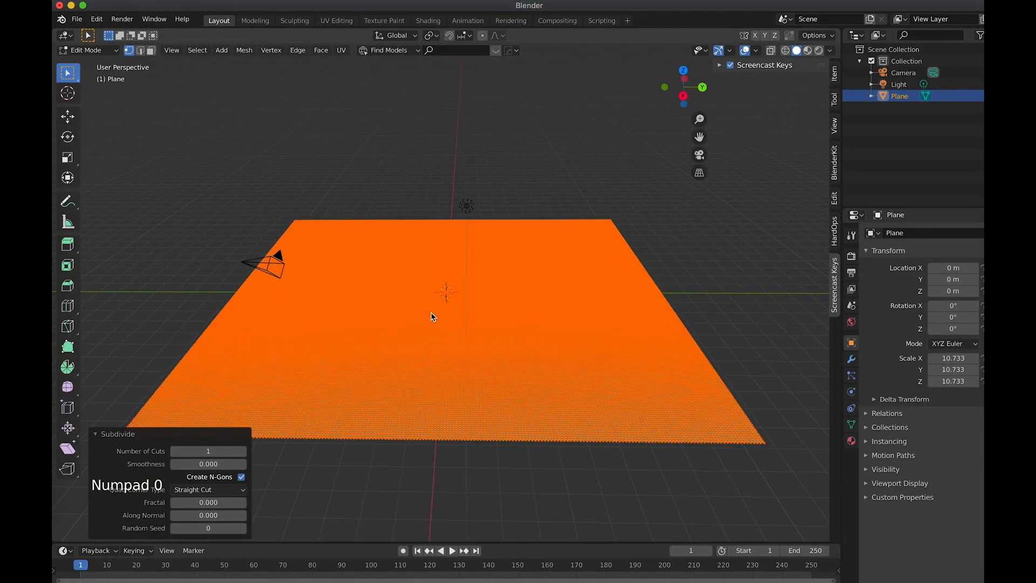
{"action": "left_click", "coordinate": [87, 49]}
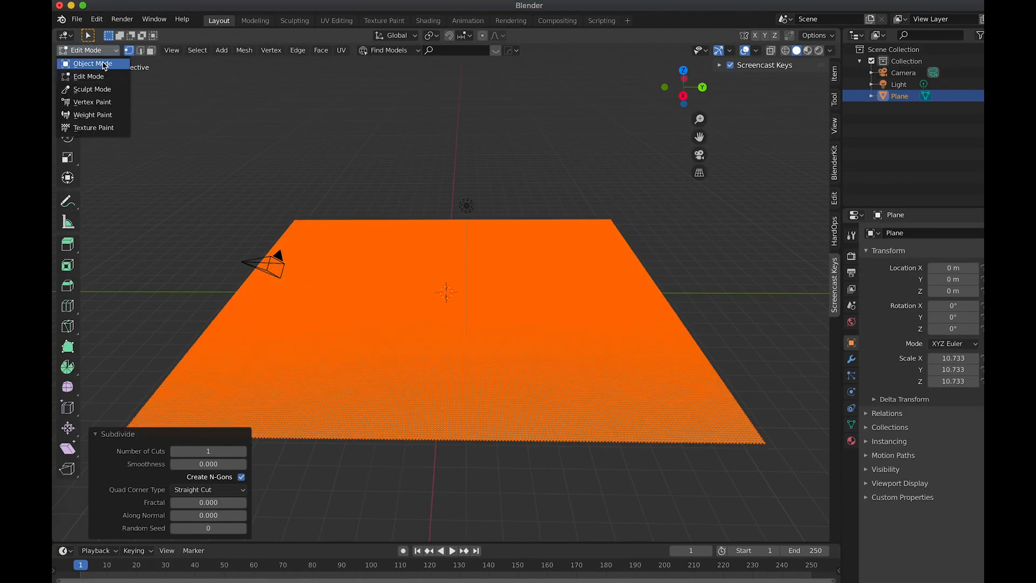
Return to Object Mode and set the render engine to Cycles
{"action": "left_click", "coordinate": [92, 63]}
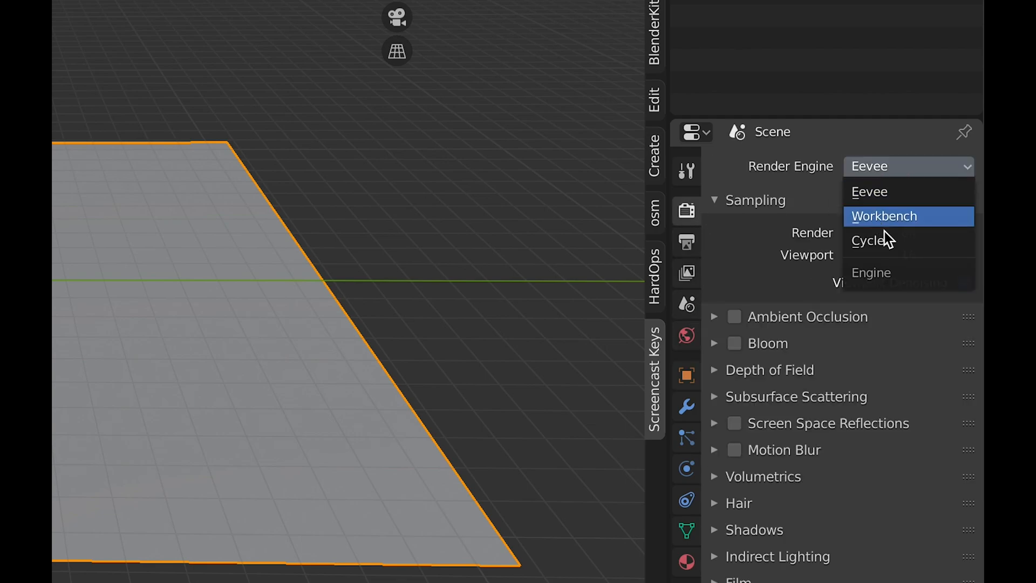
{"action": "left_click", "coordinate": [873, 240]}
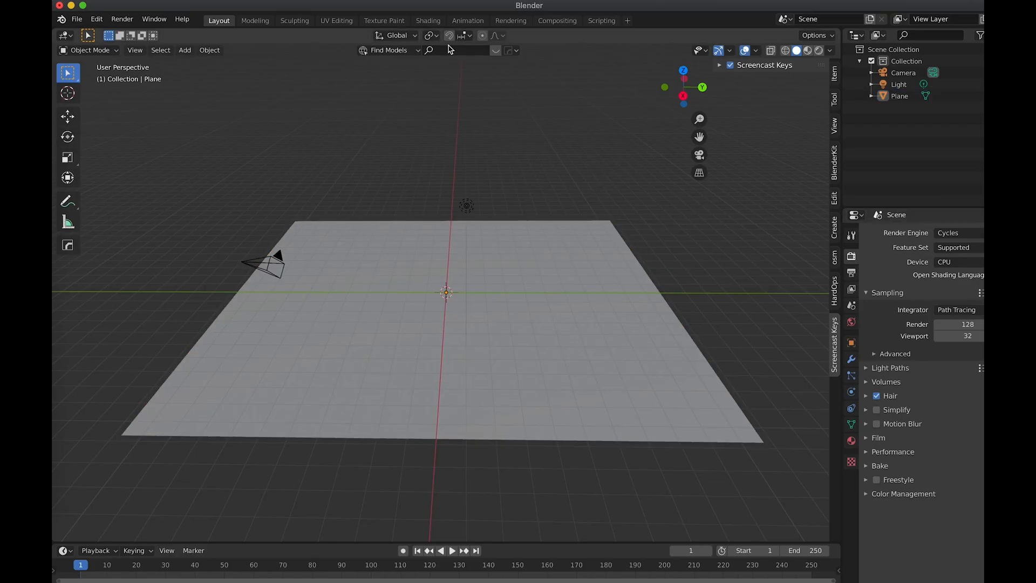
{"action": "mouse_move", "coordinate": [427, 20]}
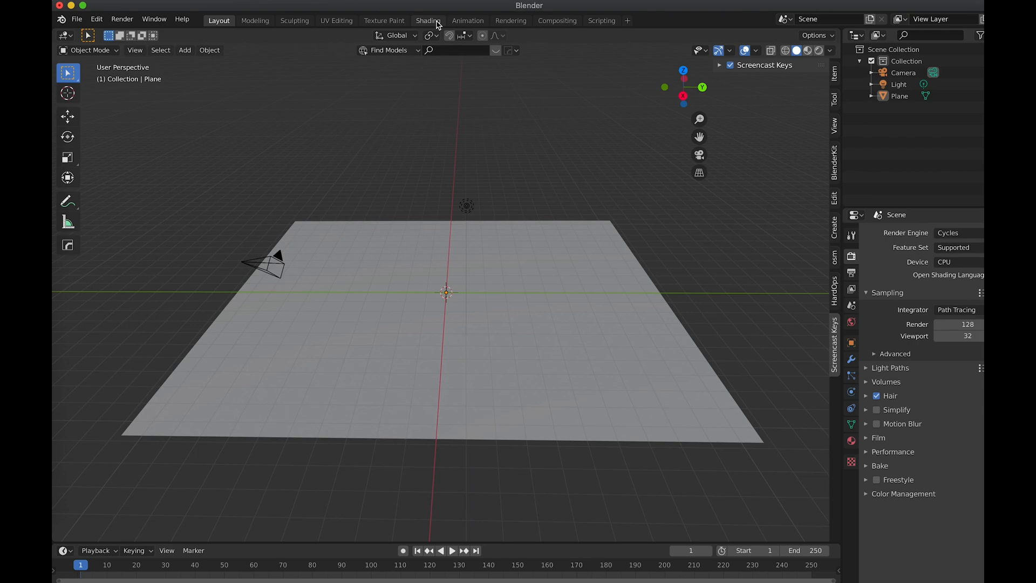
In Shading, darken the plane's base colour, set roughness 1 and add a Displacement node
{"action": "left_click", "coordinate": [428, 20]}
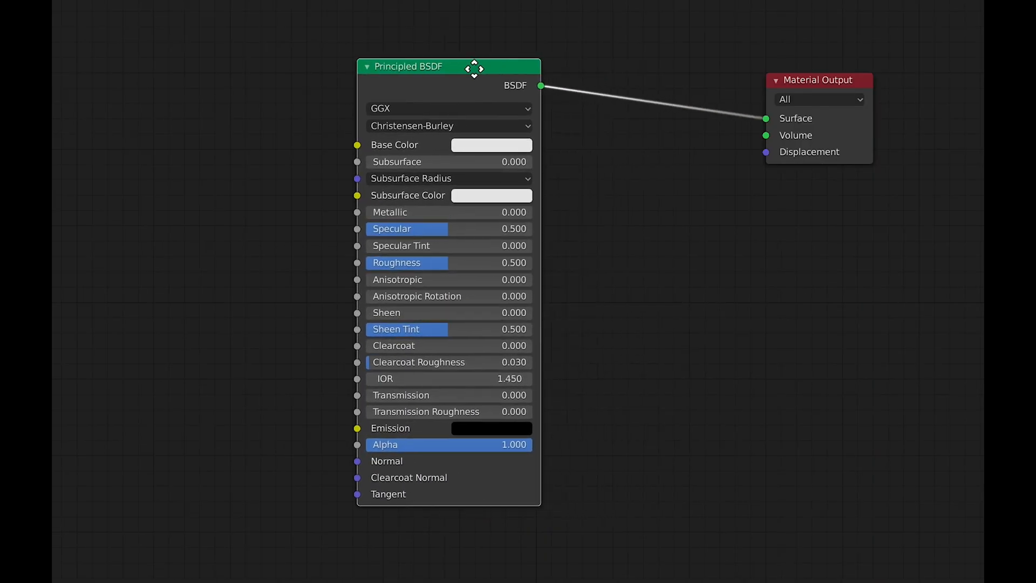
{"action": "left_click", "coordinate": [492, 145]}
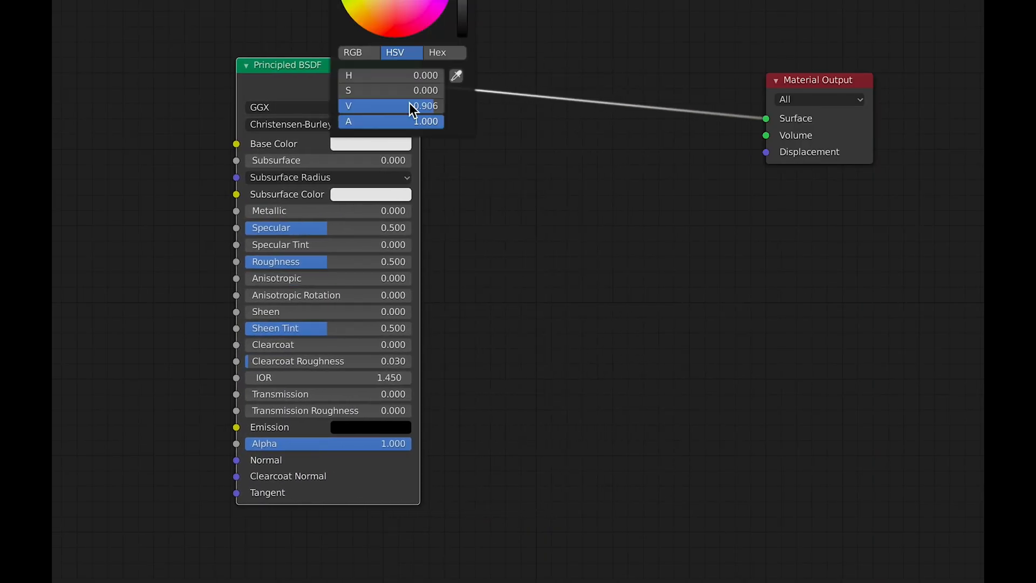
{"action": "left_click", "coordinate": [519, 224]}
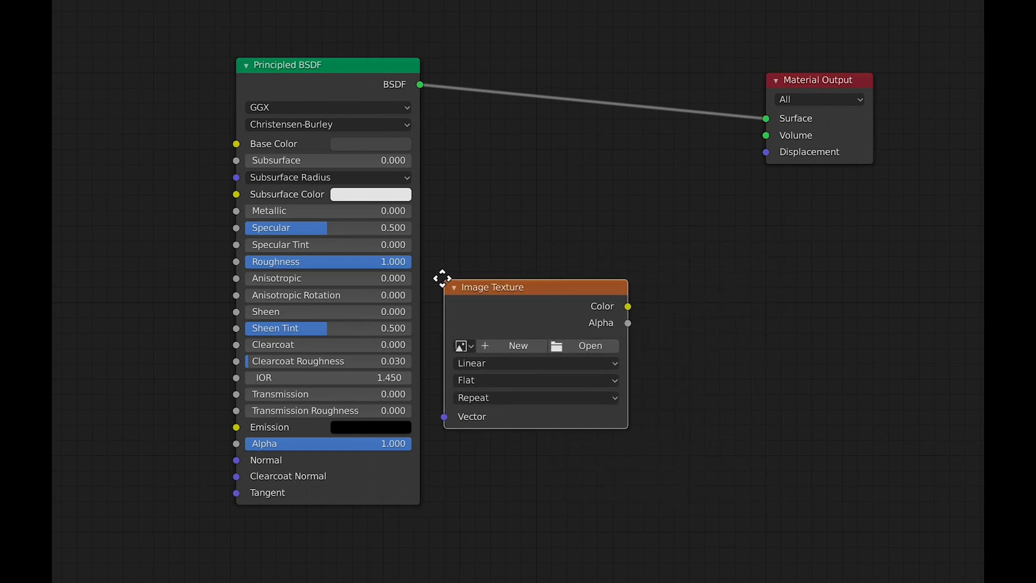
{"action": "type", "text": "di"}
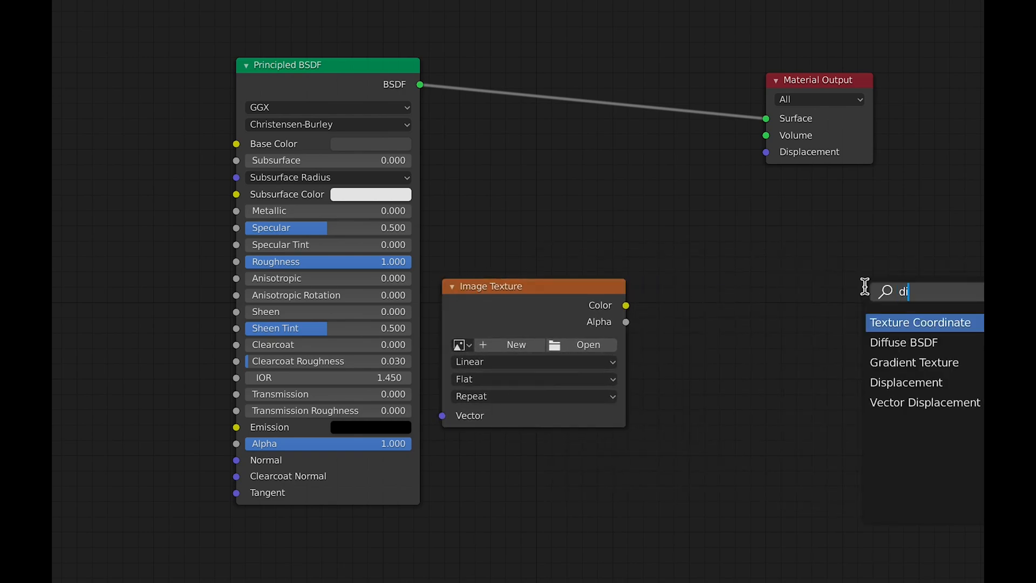
{"action": "left_click", "coordinate": [905, 383]}
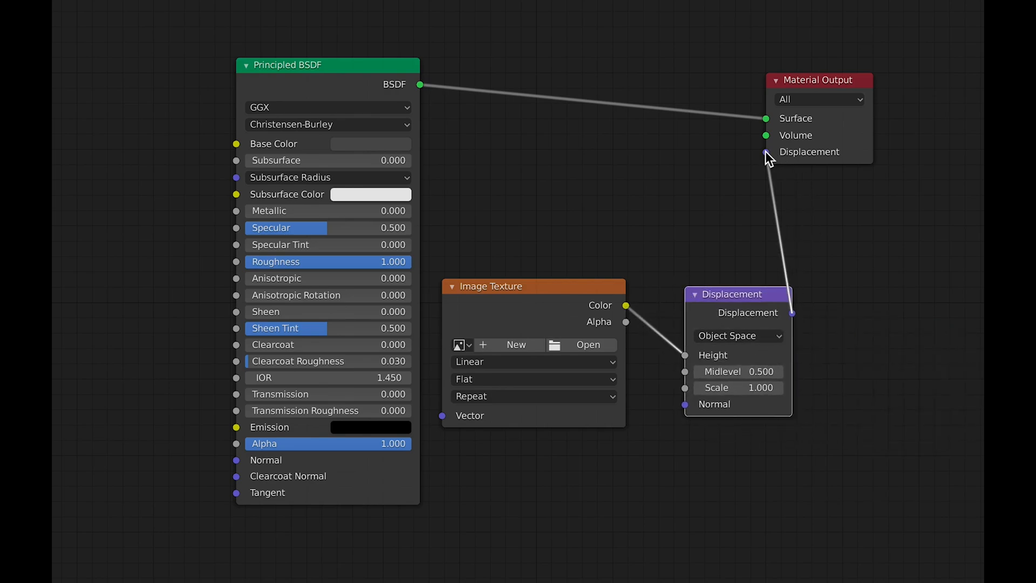
Load Height.png into the image texture driving displacement and set the material to Displacement and Bump
{"action": "left_click", "coordinate": [587, 345]}
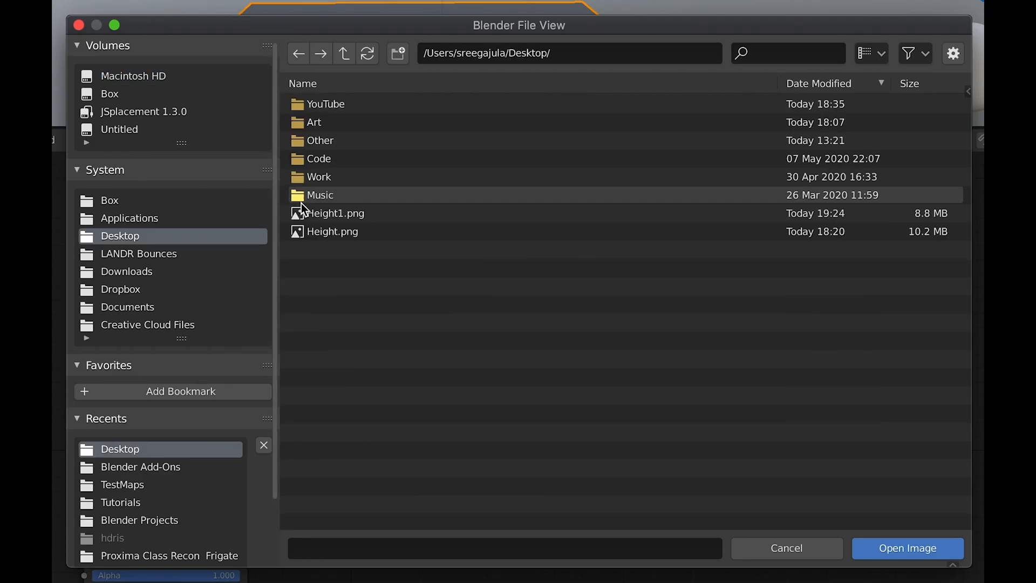
{"action": "left_click", "coordinate": [332, 231]}
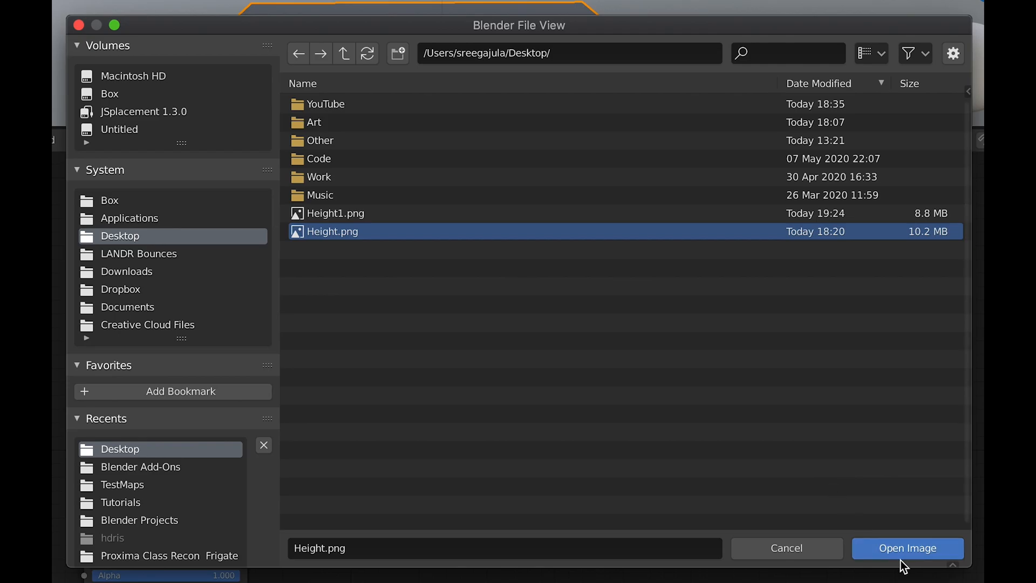
{"action": "left_click", "coordinate": [908, 548]}
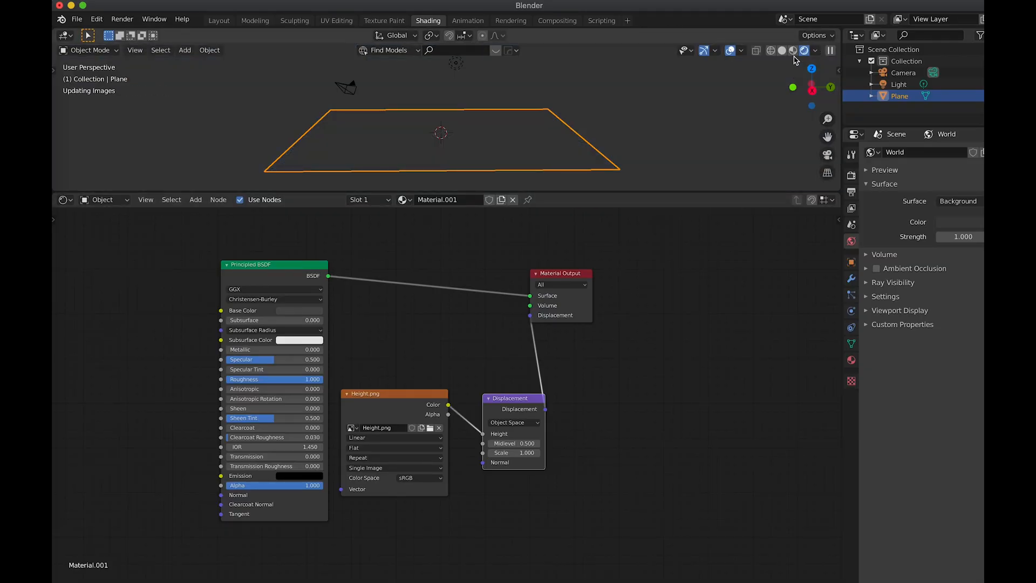
{"action": "left_click", "coordinate": [803, 51]}
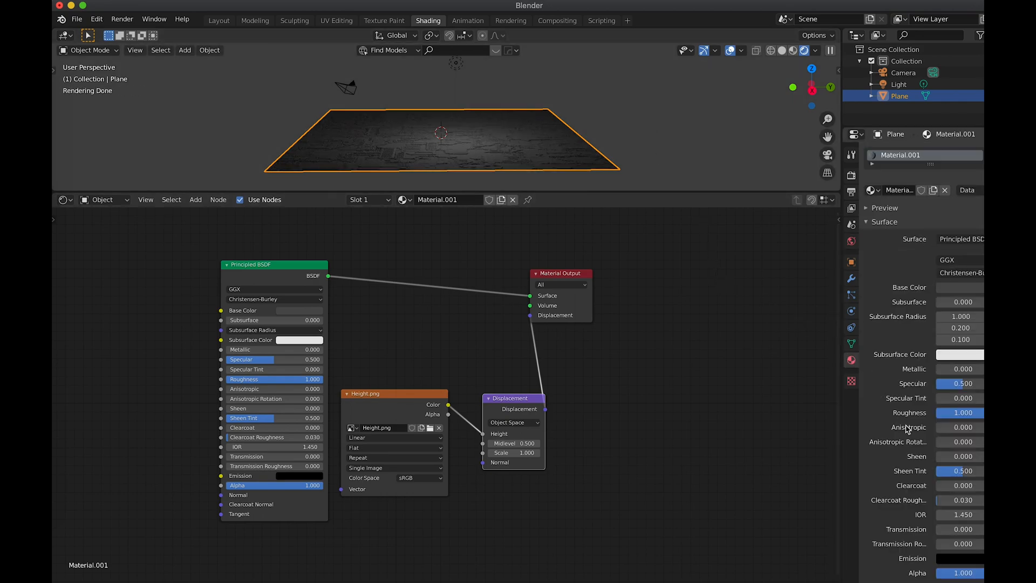
{"action": "scroll", "scroll_direction": "down", "scroll_amount": 3}
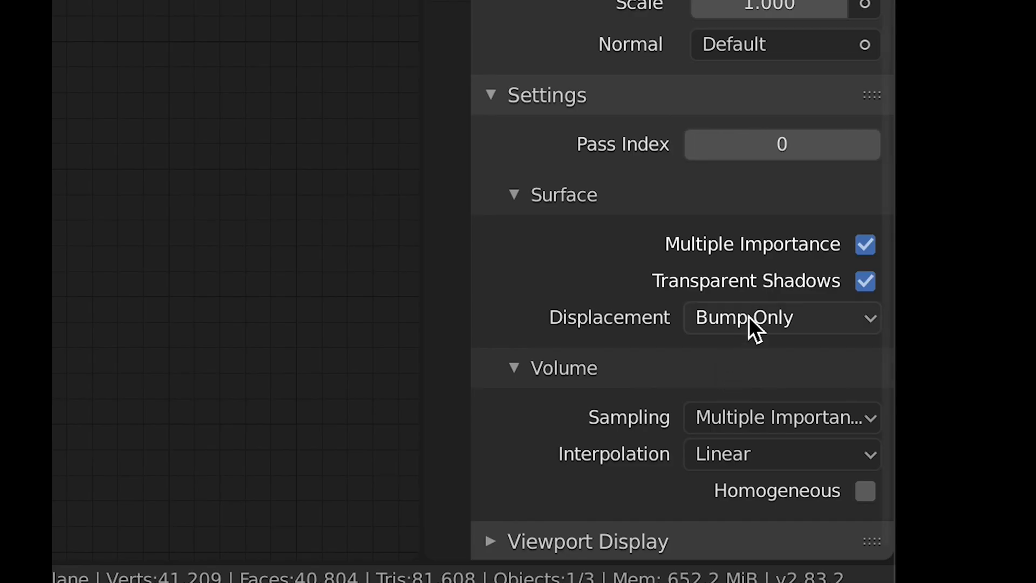
{"action": "left_click", "coordinate": [782, 318]}
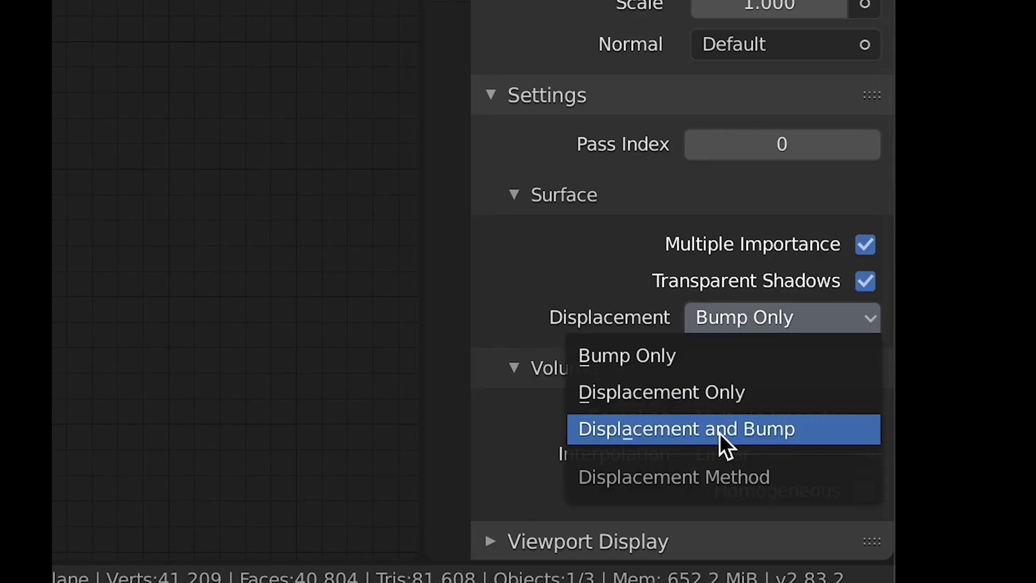
{"action": "left_click", "coordinate": [685, 428]}
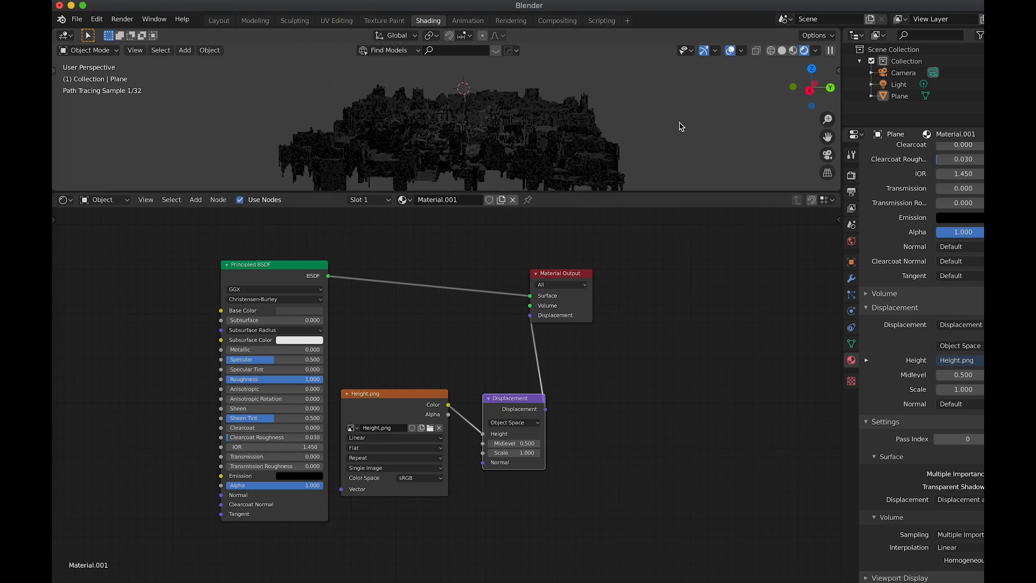
Try displacement scale 1.5, restore it to 1.0 and return to the Layout workspace
{"action": "left_click", "coordinate": [512, 452]}
{"action": "type", "text": "1.500"}
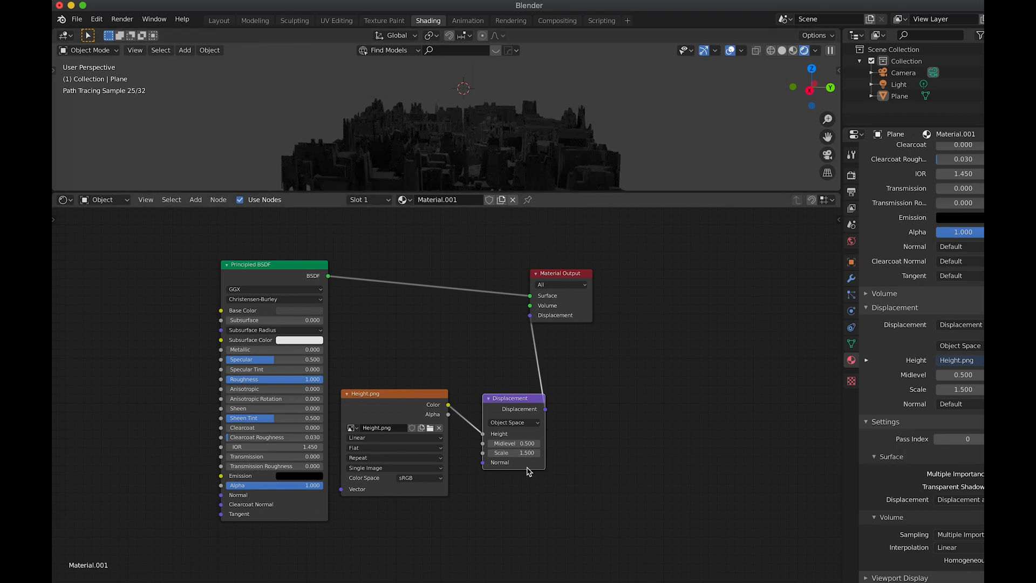
{"action": "left_click", "coordinate": [514, 452]}
{"action": "type", "text": "1.000"}
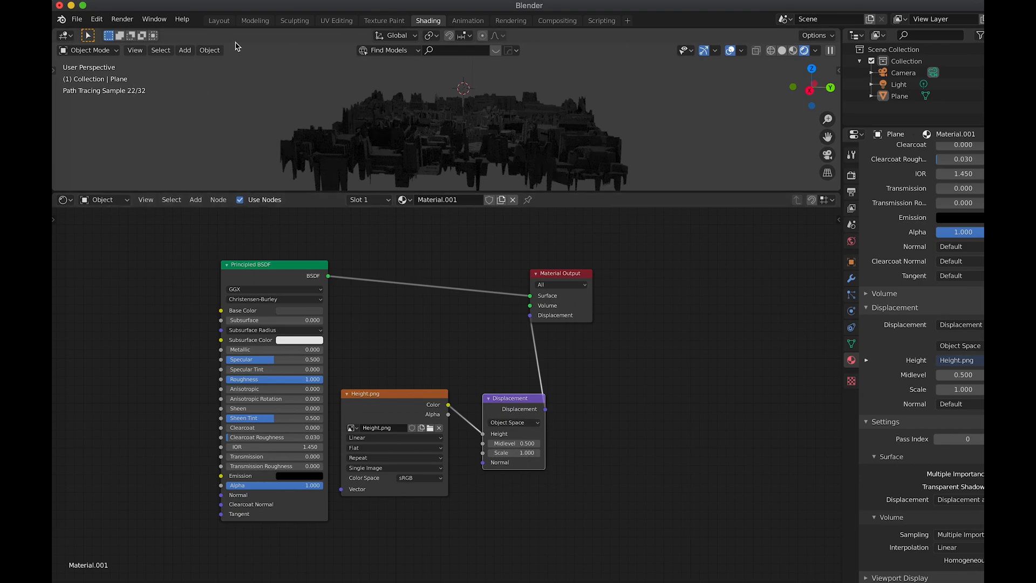
{"action": "left_click", "coordinate": [219, 20]}
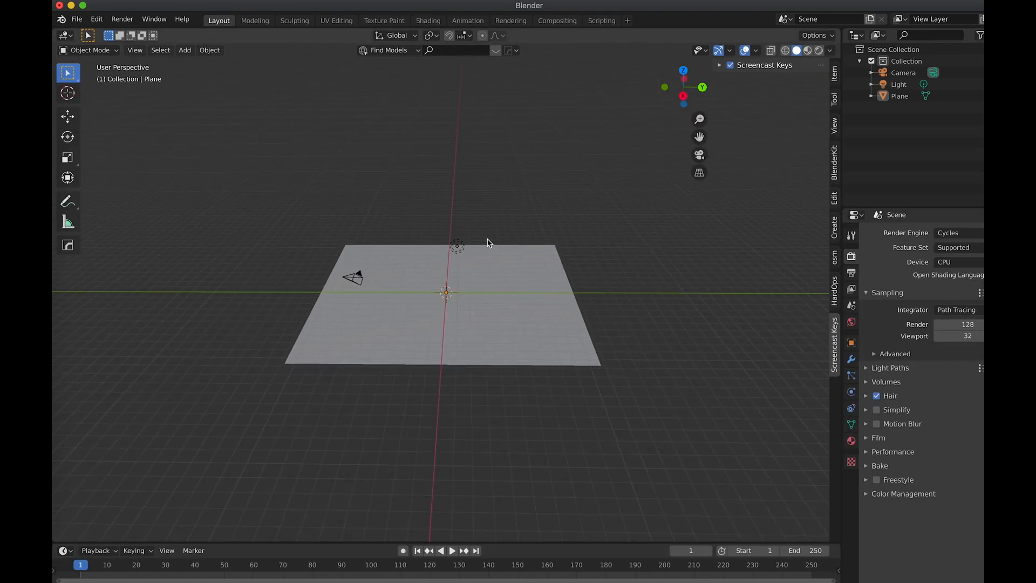
Duplicate the displaced plane five times and spread the copies into a wider city
{"action": "left_click", "coordinate": [803, 51]}
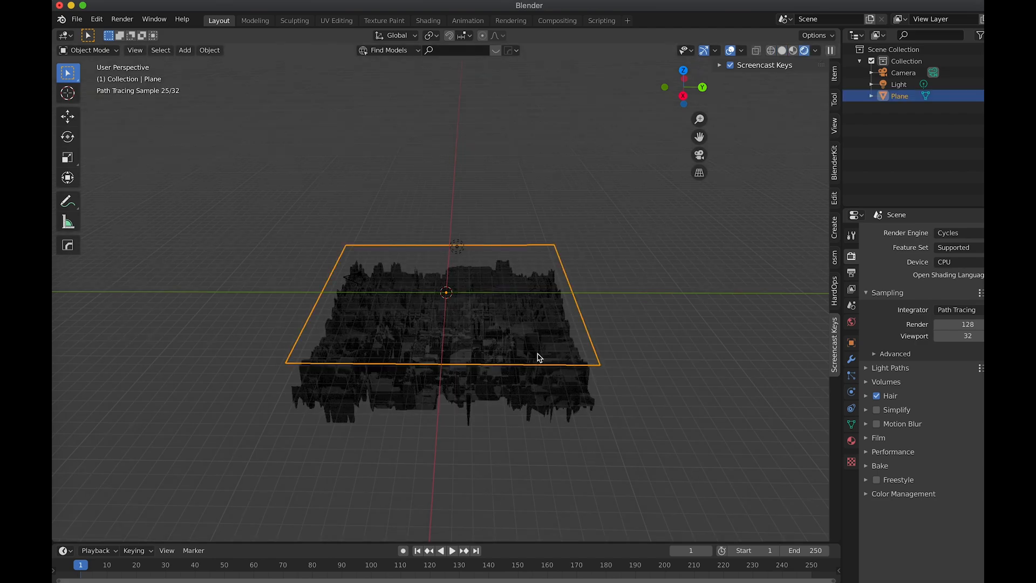
{"action": "key", "text": "Shift+D"}
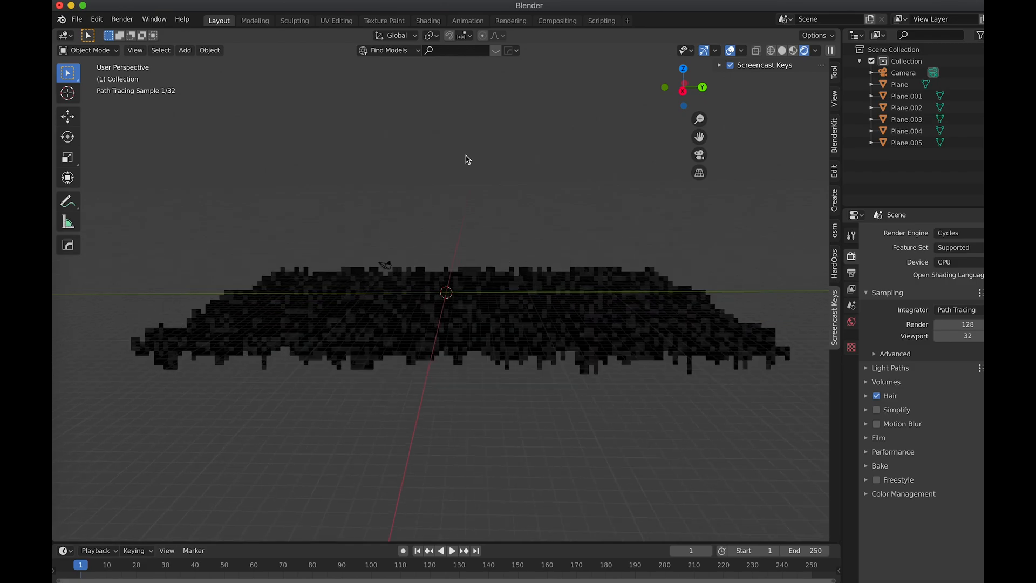
Add a cube scaled up to enclose the city planes and bring it into the Shading workspace
{"action": "left_click", "coordinate": [185, 49]}
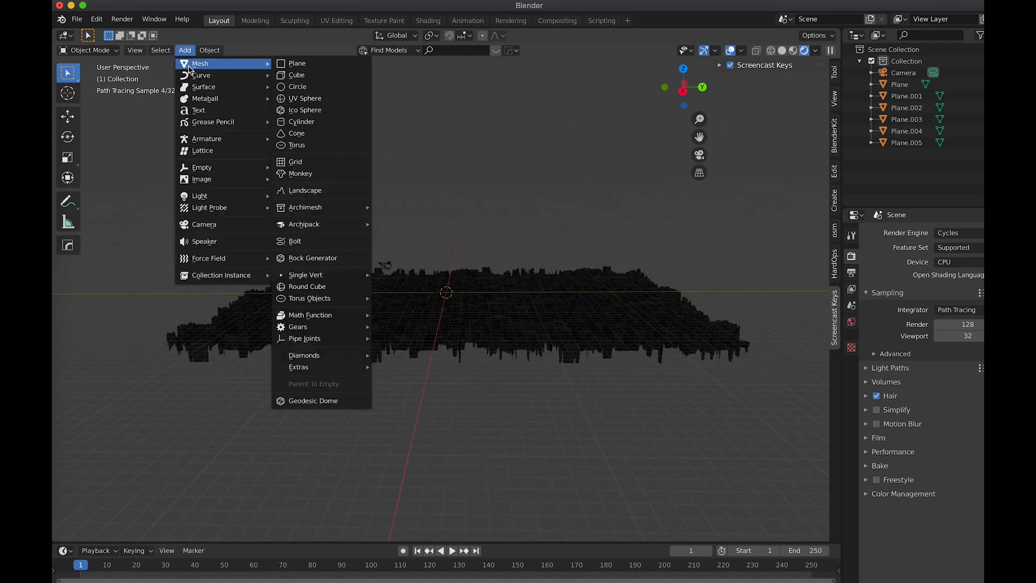
{"action": "left_click", "coordinate": [296, 75]}
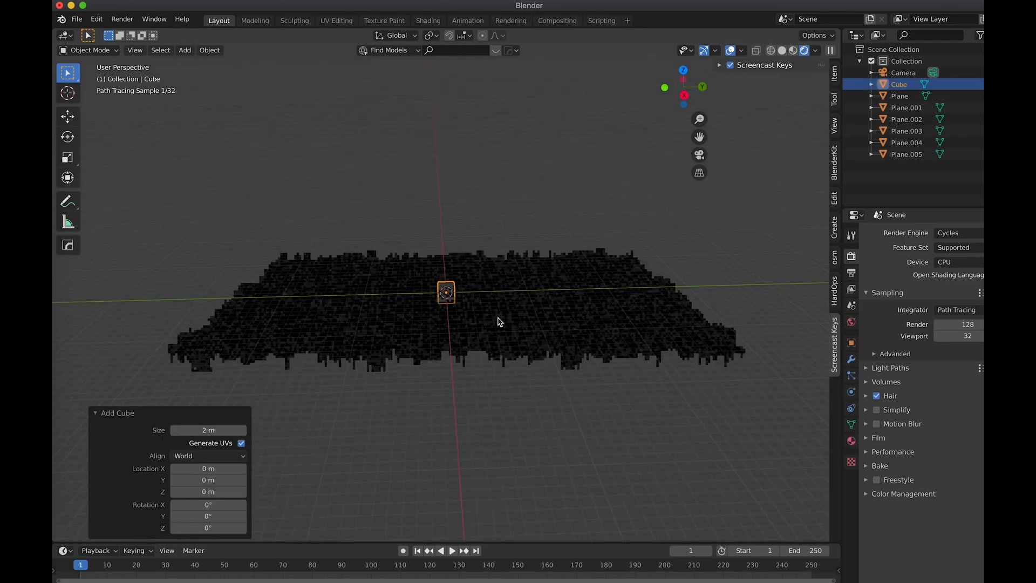
{"action": "key", "text": "s"}
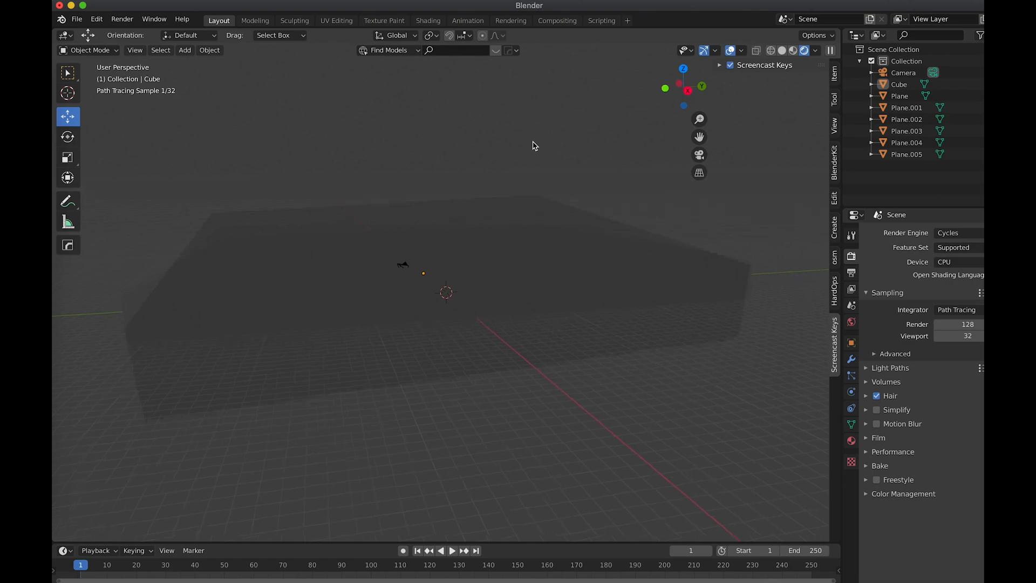
{"action": "left_click", "coordinate": [427, 20]}
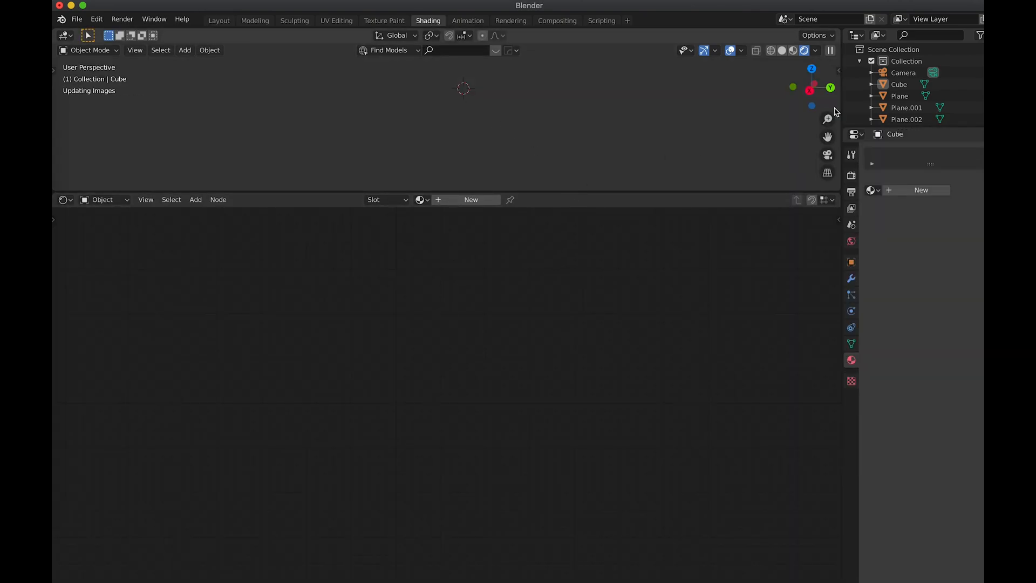
Give the cube a Principled Volume material with density and emission strength 0.001
{"action": "left_click", "coordinate": [899, 84]}
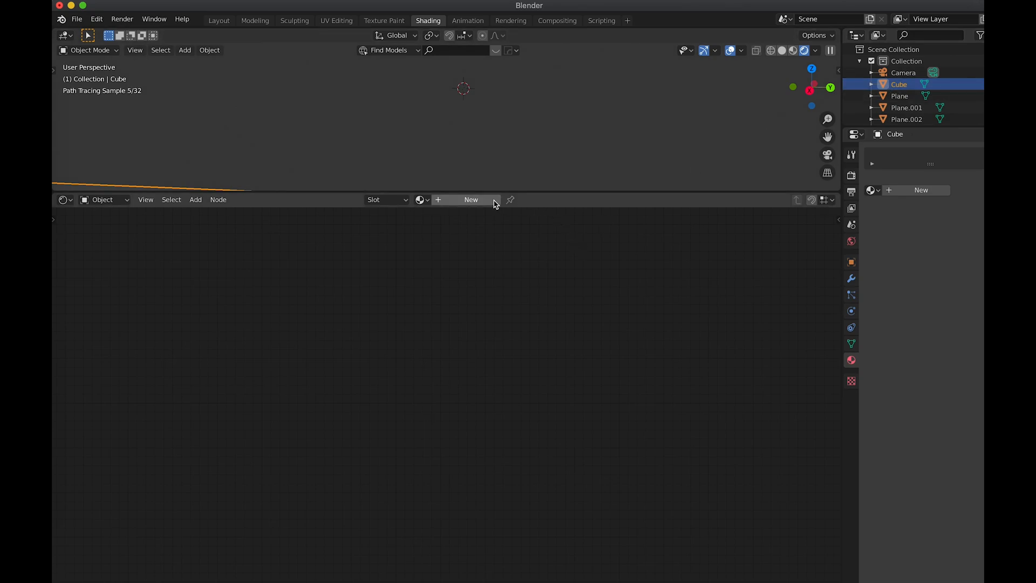
{"action": "left_click", "coordinate": [471, 200]}
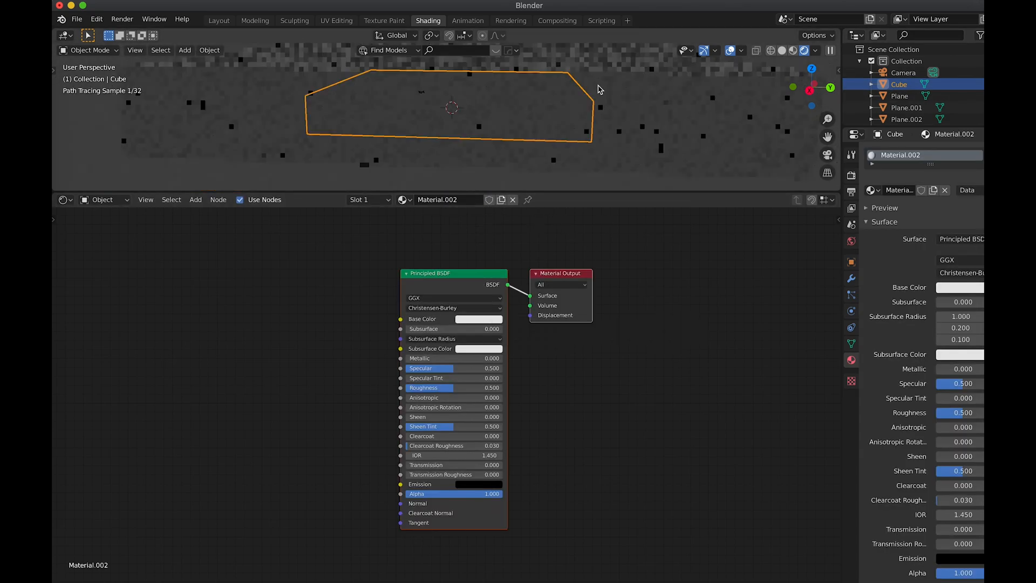
{"action": "type", "text": "v"}
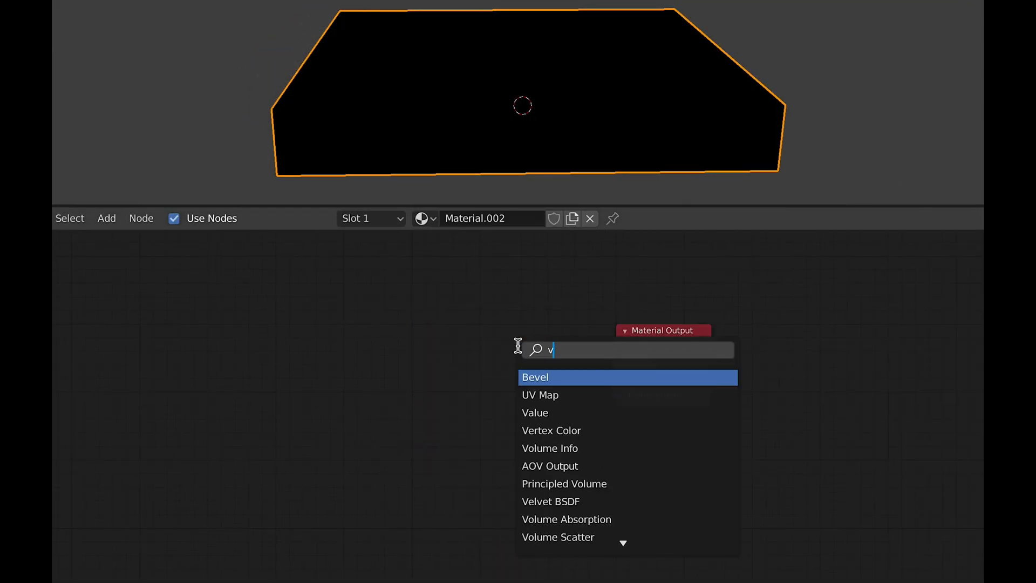
{"action": "type", "text": "ol"}
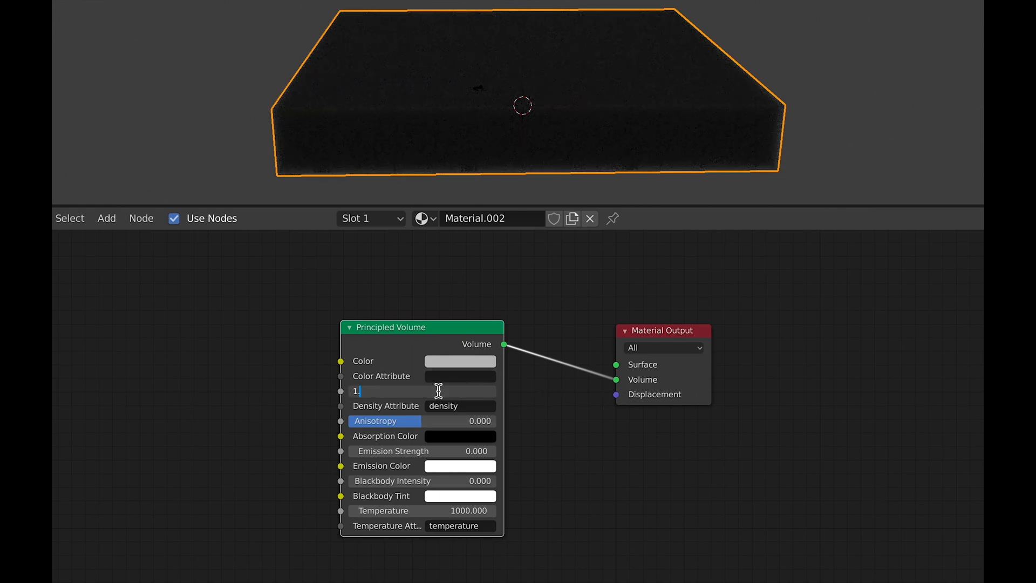
{"action": "type", "text": "0.00"}
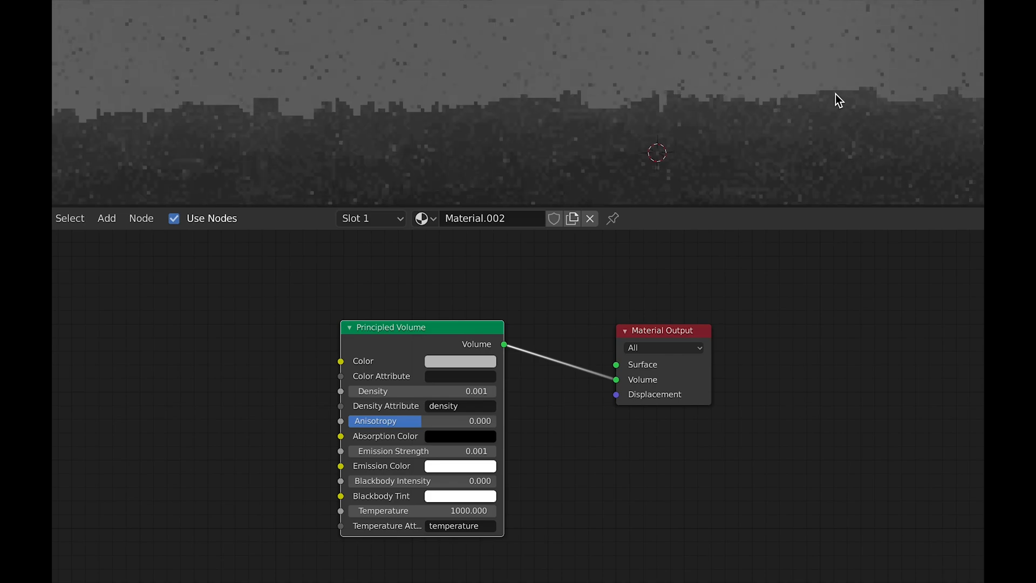
{"action": "mouse_move", "coordinate": [793, 131]}
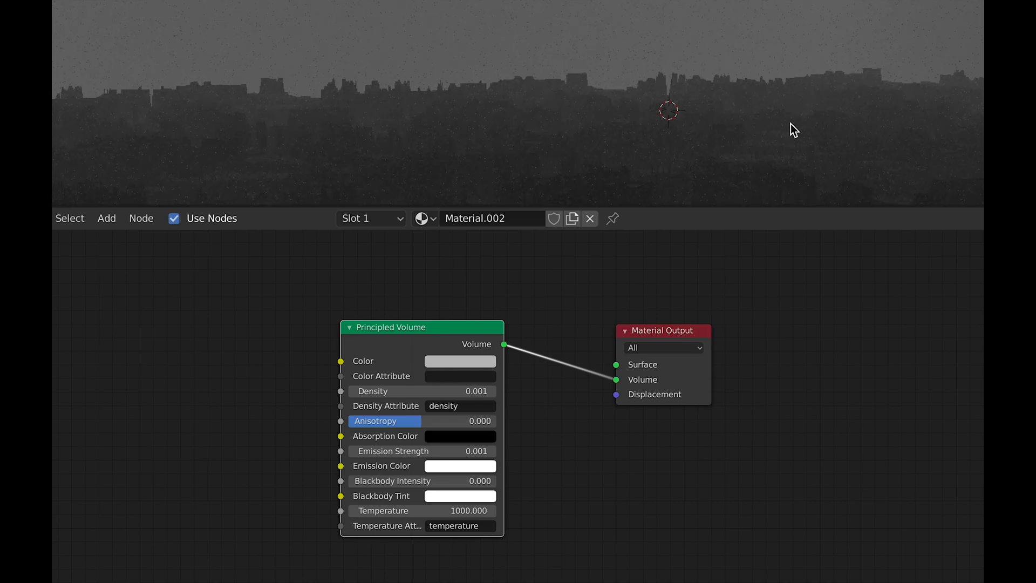
{"action": "mouse_move", "coordinate": [465, 473]}
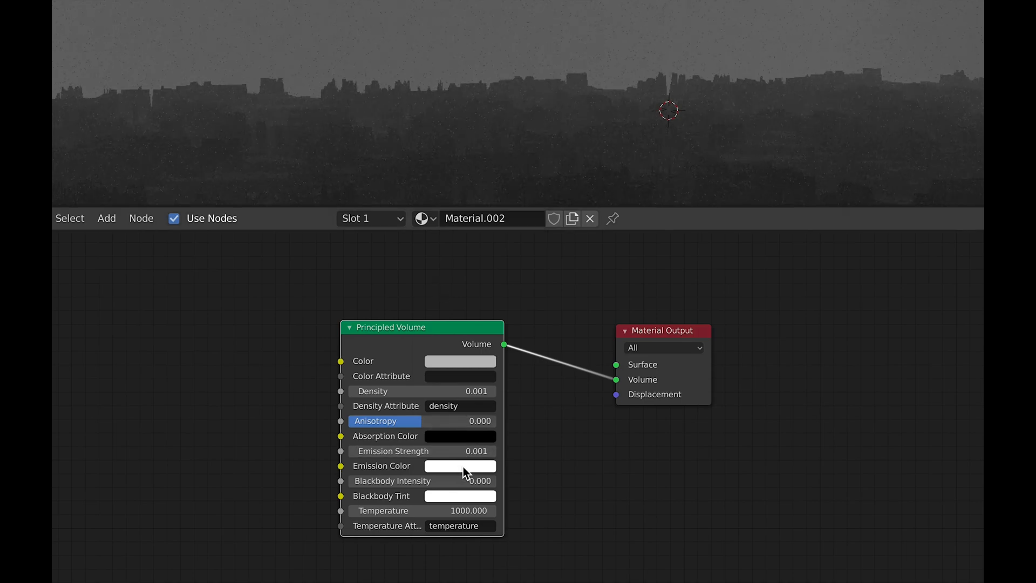
Set the fog's Emission Color to a light blue and Emission Strength to 0.005
{"action": "left_click", "coordinate": [460, 465]}
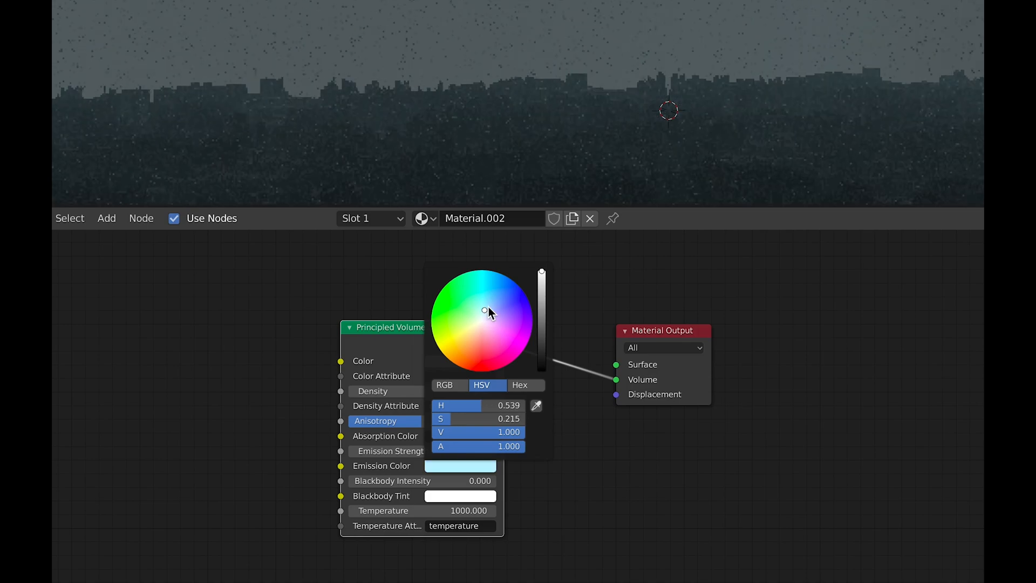
{"action": "left_click", "coordinate": [536, 512]}
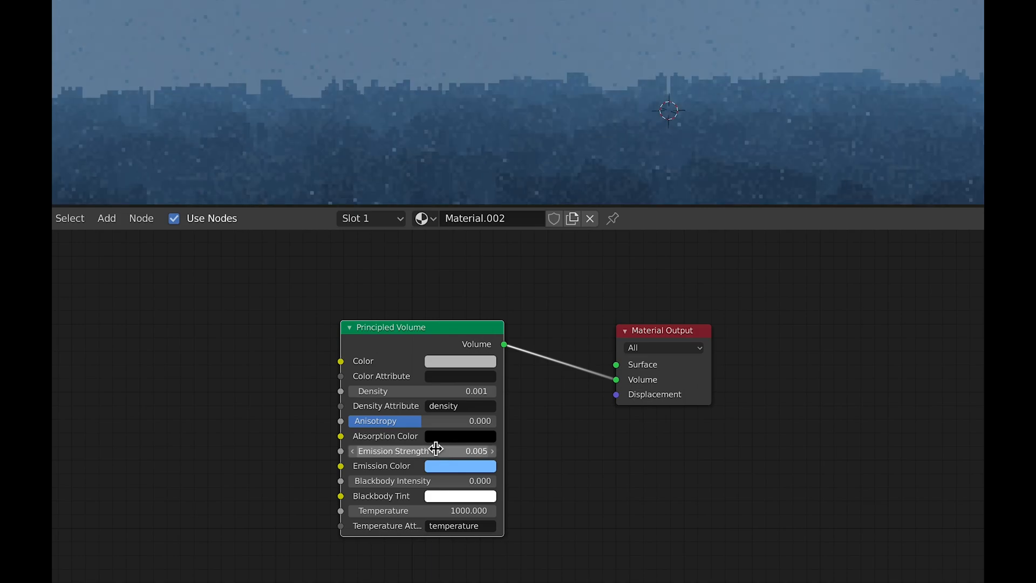
{"action": "mouse_move", "coordinate": [532, 163]}
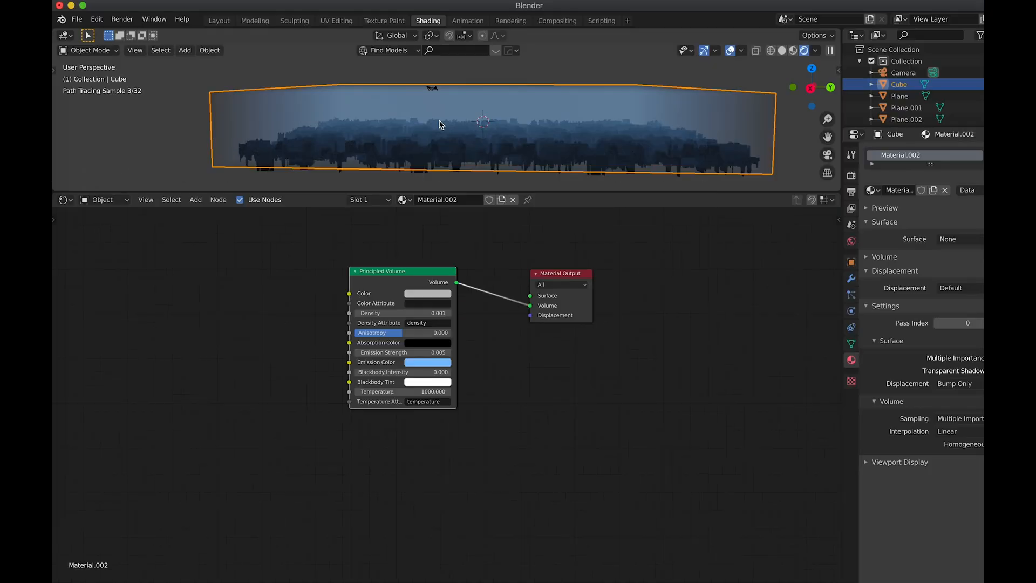
With Lock Camera to View, frame the foggy skyline at horizon level, then unlock the camera
{"action": "left_click", "coordinate": [905, 72]}
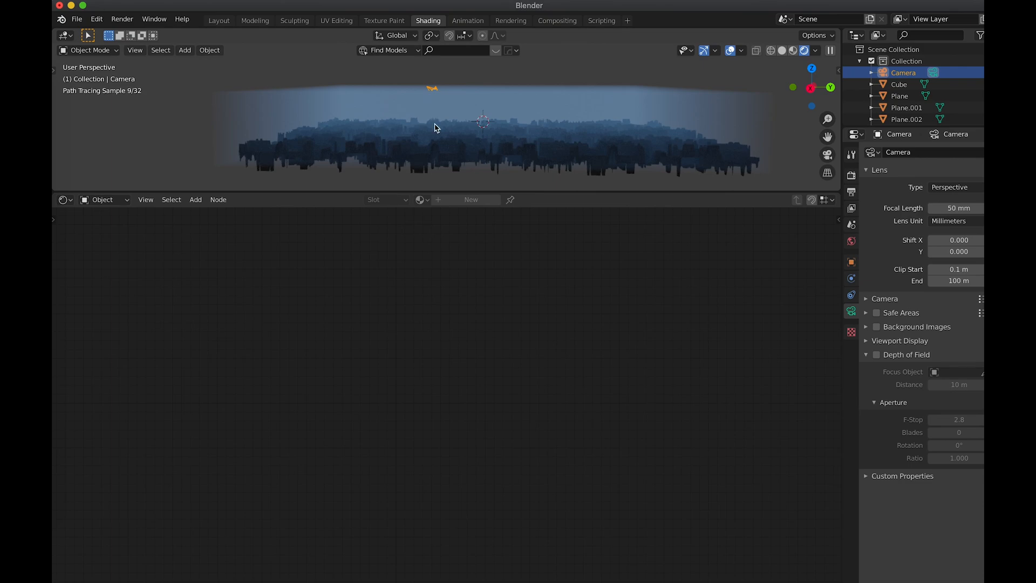
{"action": "left_click", "coordinate": [219, 20]}
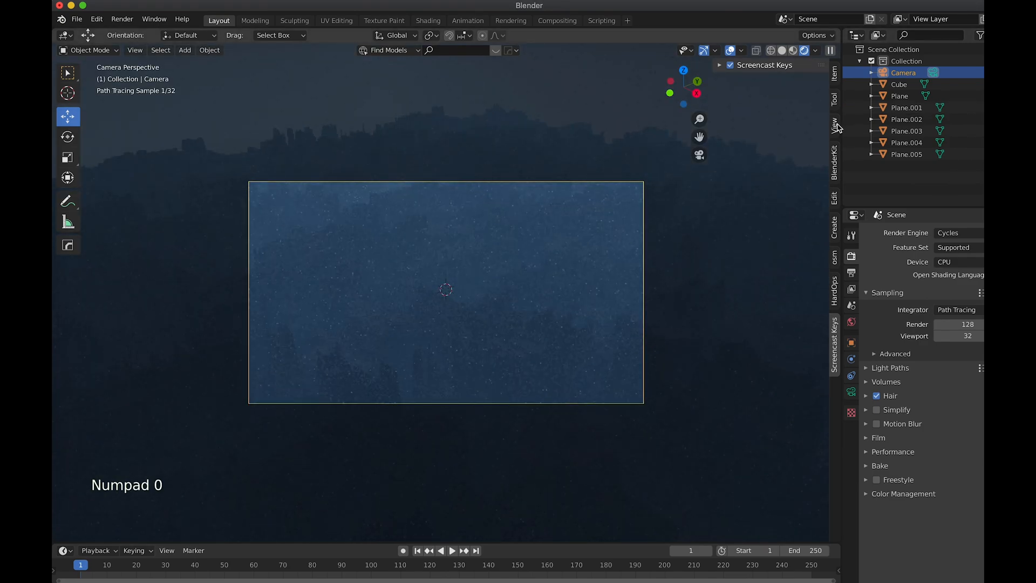
{"action": "left_click", "coordinate": [835, 124]}
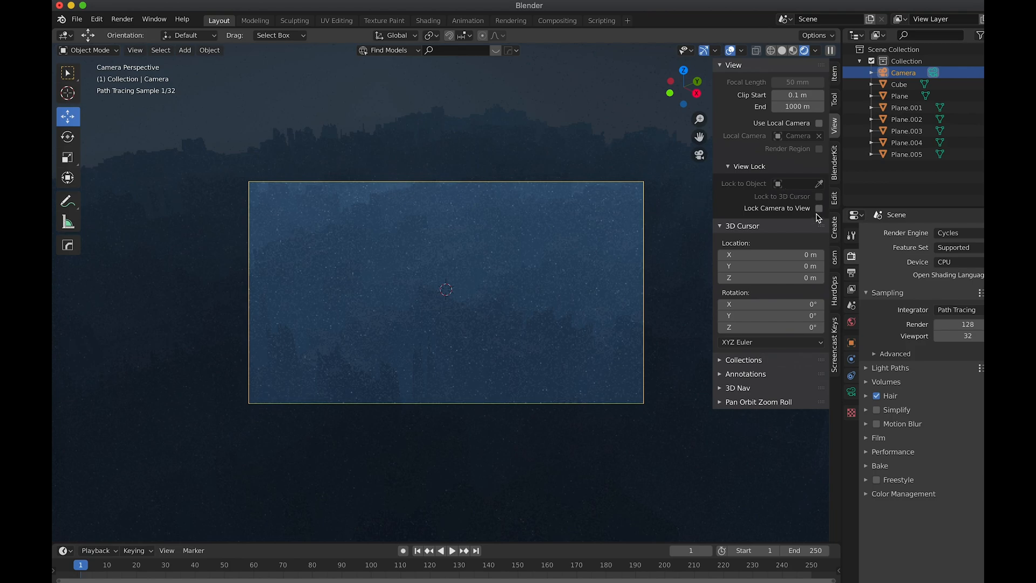
{"action": "left_click", "coordinate": [820, 208]}
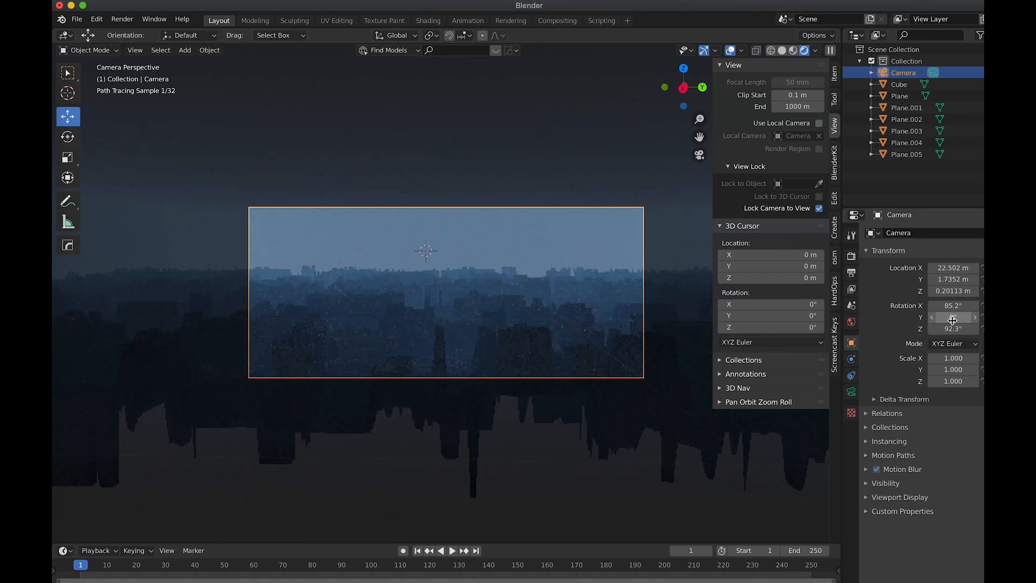
{"action": "left_click", "coordinate": [899, 84]}
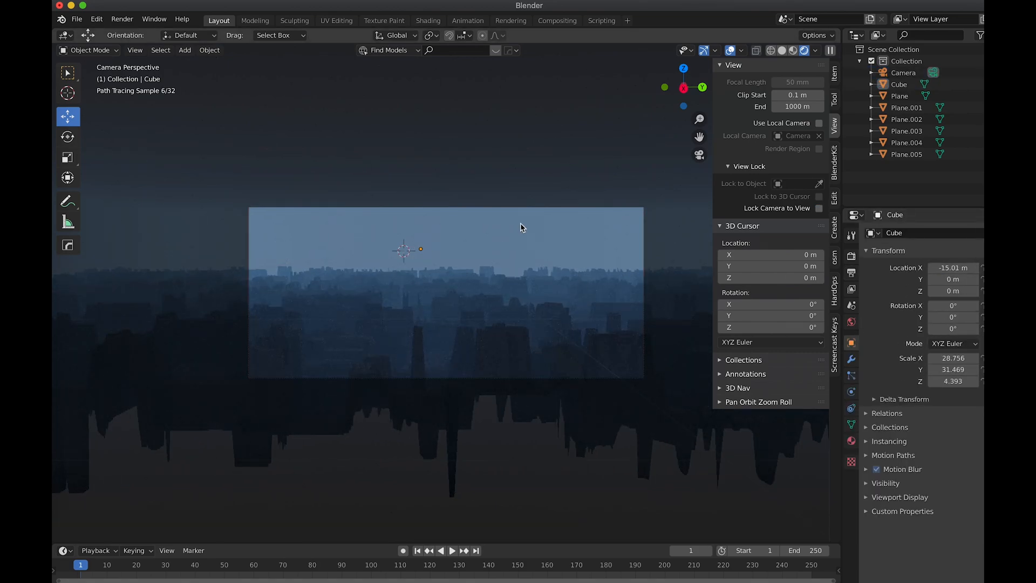
{"action": "left_click", "coordinate": [428, 20]}
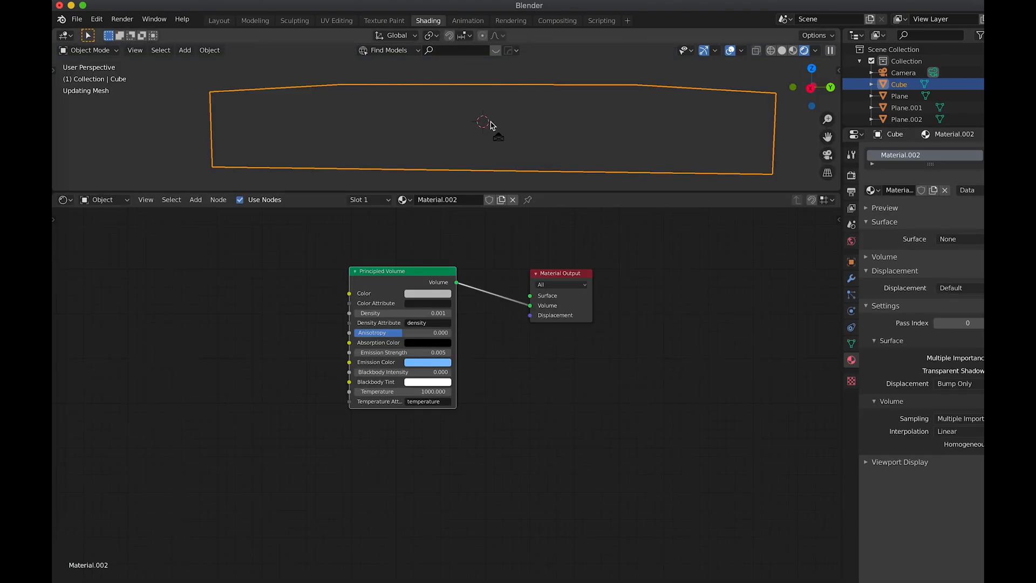
Looking through the camera, shift the fog's Emission Color through pink and yellow to orange
{"action": "left_click", "coordinate": [805, 51]}
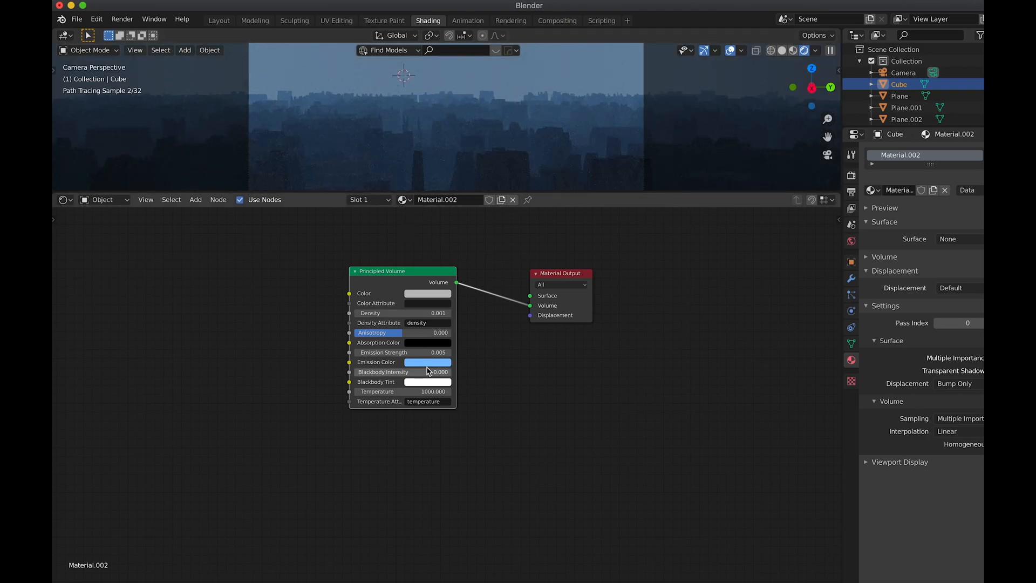
{"action": "left_click", "coordinate": [428, 362]}
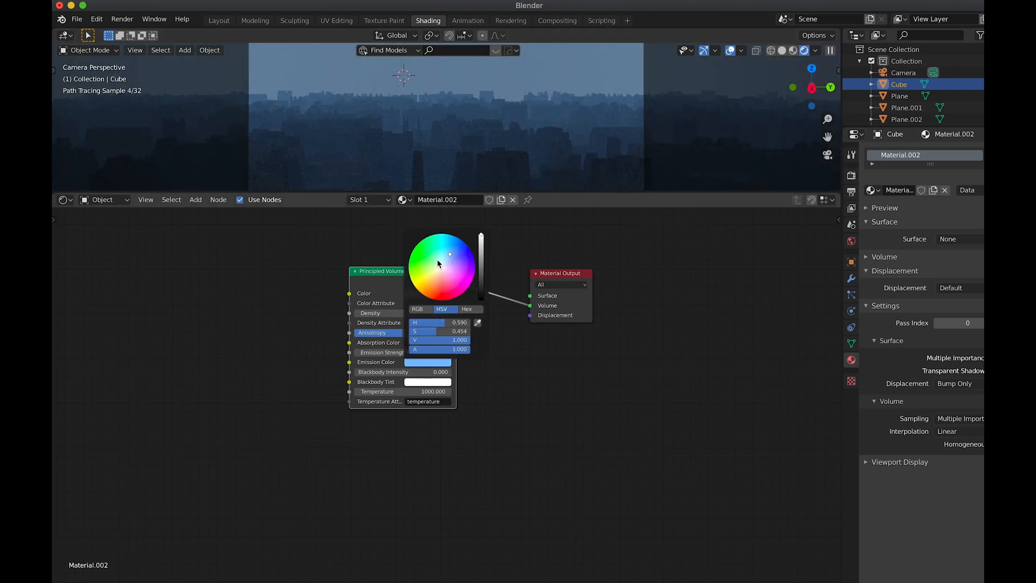
{"action": "left_click", "coordinate": [436, 265]}
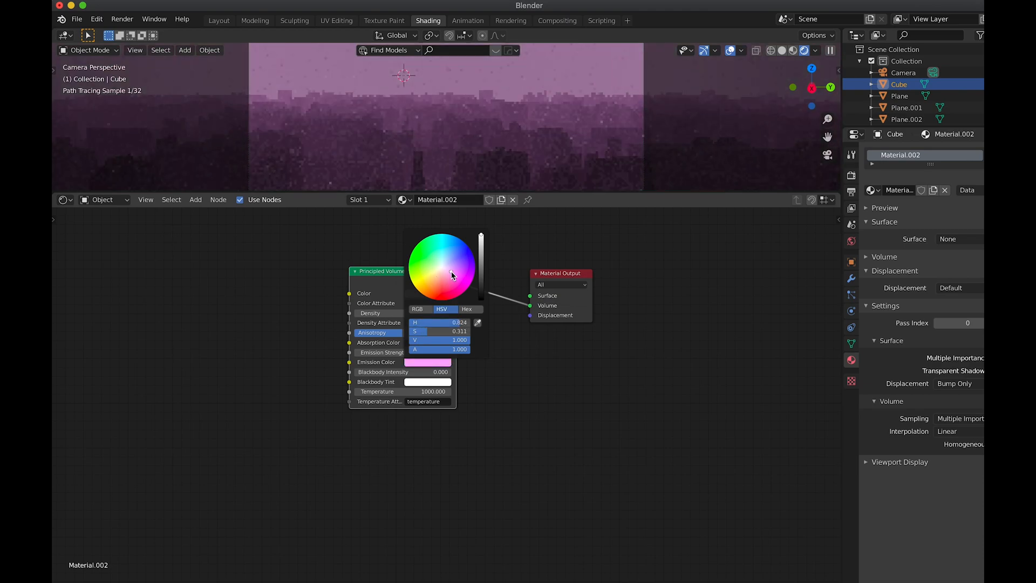
{"action": "left_click", "coordinate": [435, 287]}
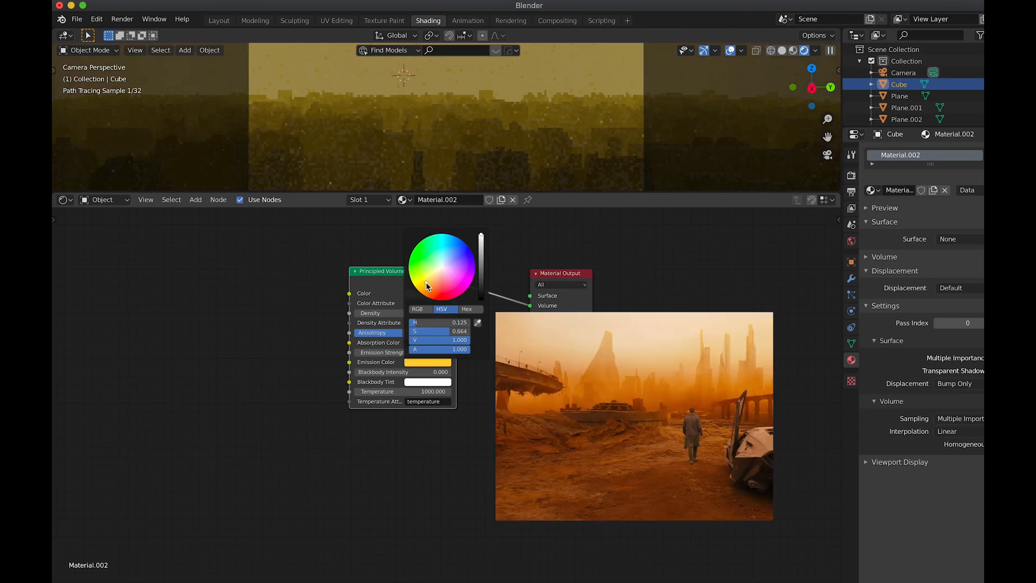
{"action": "left_click", "coordinate": [435, 284]}
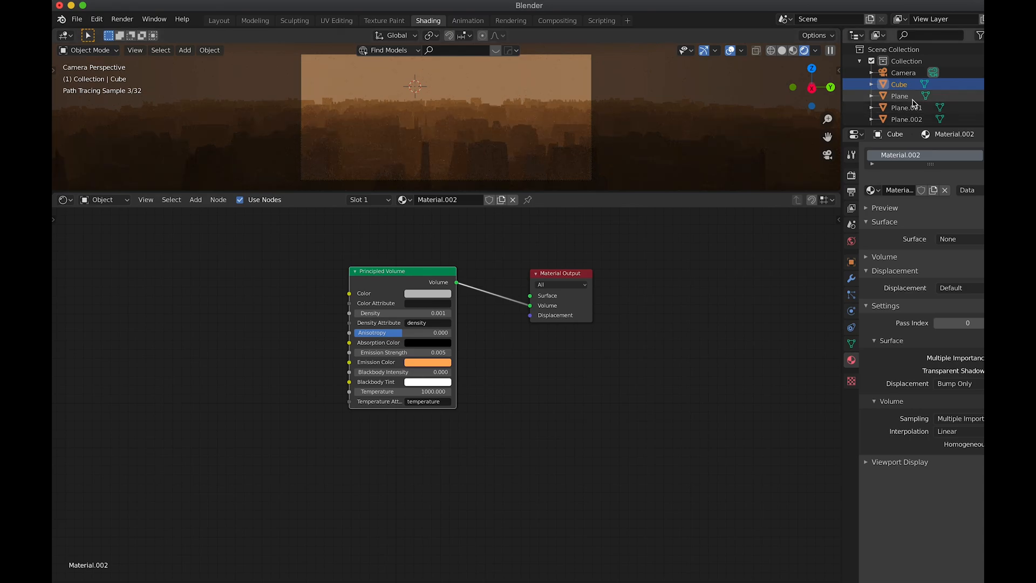
{"action": "left_click", "coordinate": [899, 96]}
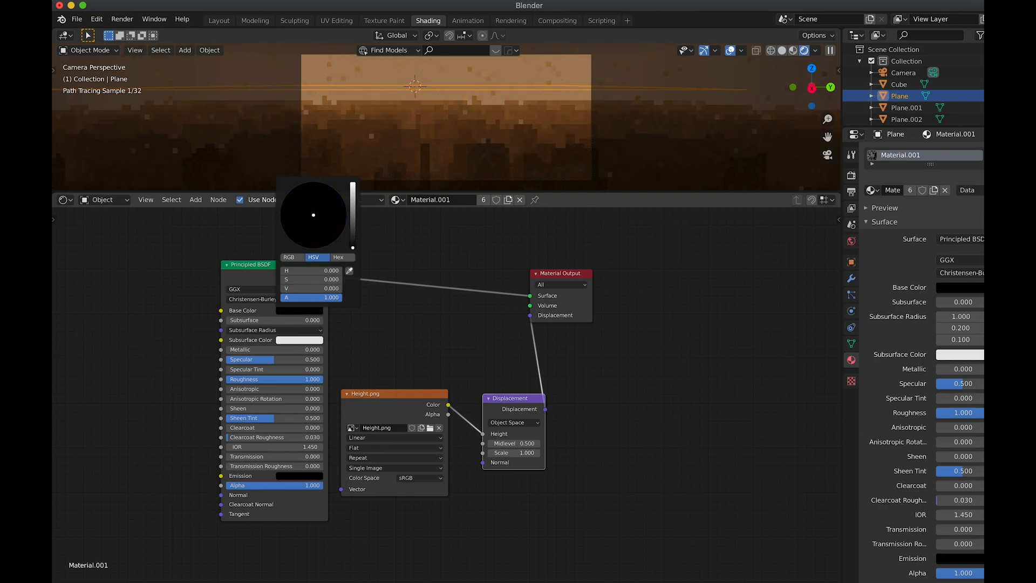
{"action": "left_click", "coordinate": [545, 87]}
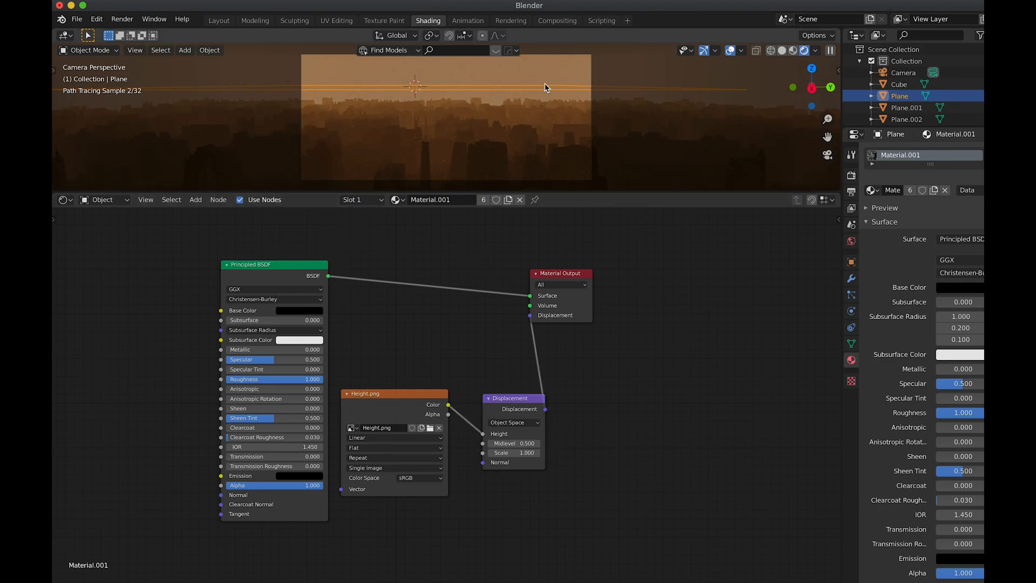
{"action": "left_click", "coordinate": [900, 84]}
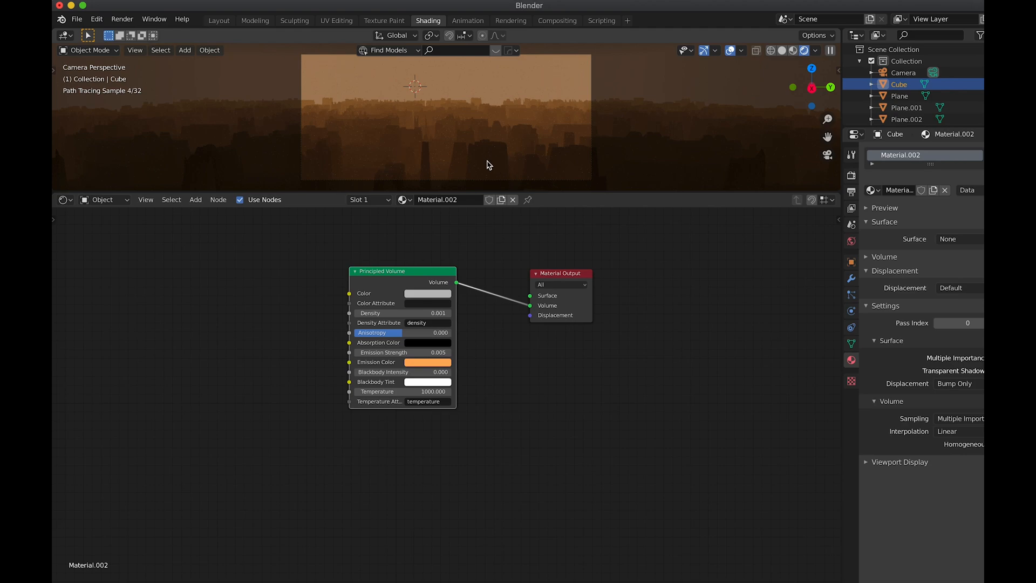
{"action": "mouse_move", "coordinate": [298, 123]}
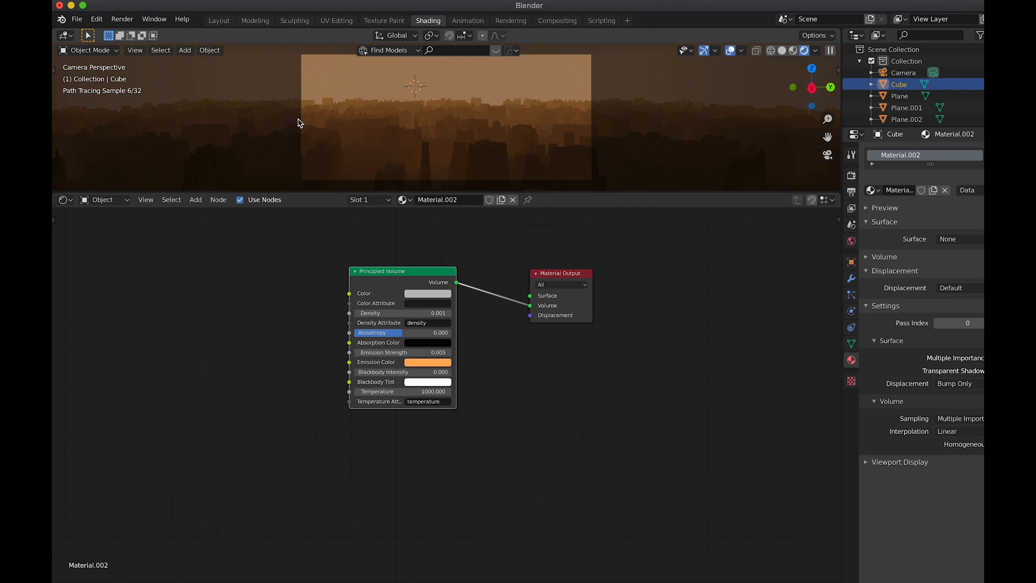